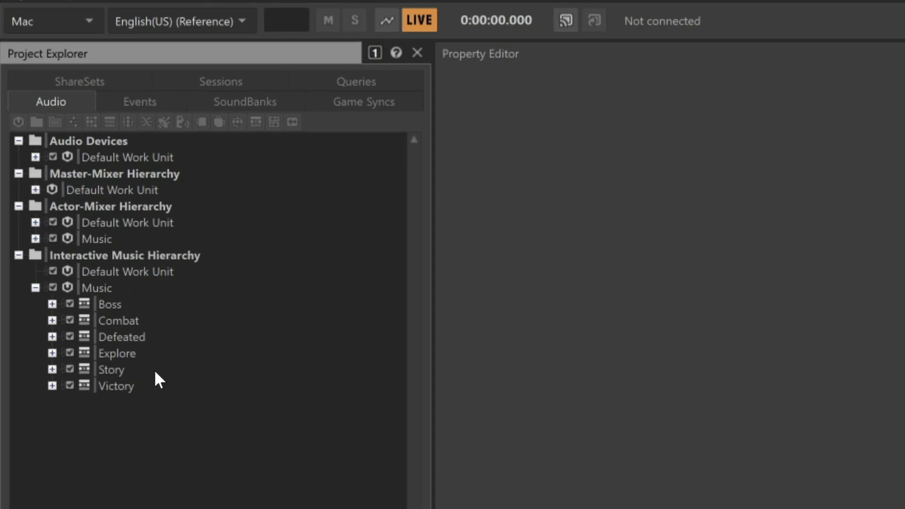
{"action": "mouse_move", "coordinate": [151, 414]}
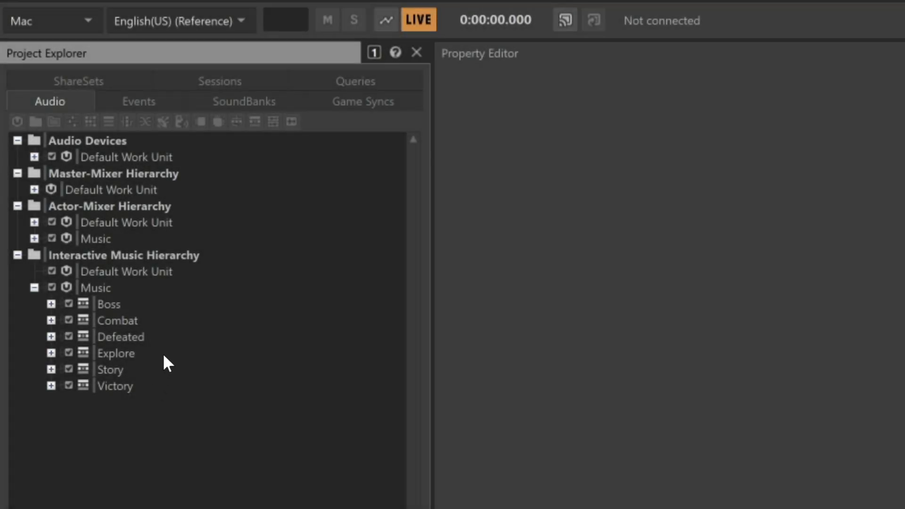
Inspect the Combat and Defeated playlists' properties while gathering the six playlists Boss through Victory.
{"action": "left_click", "coordinate": [116, 321]}
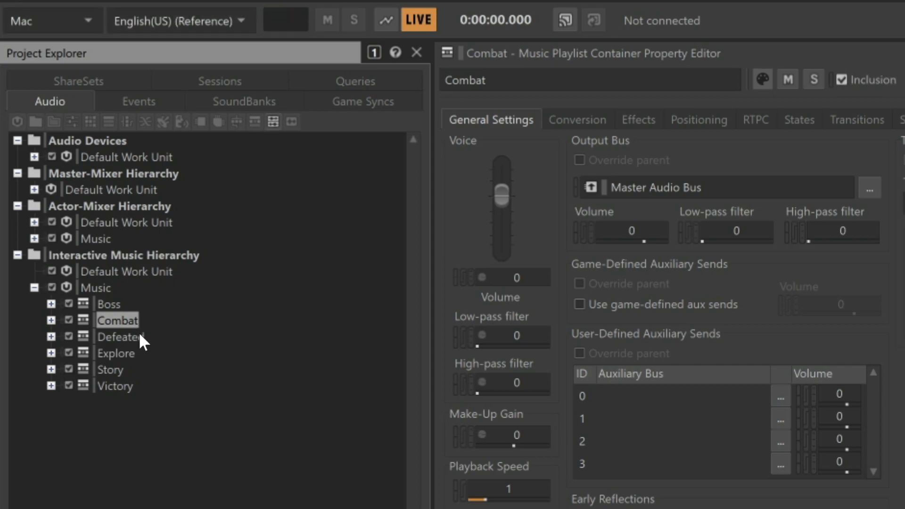
{"action": "left_click", "coordinate": [119, 337]}
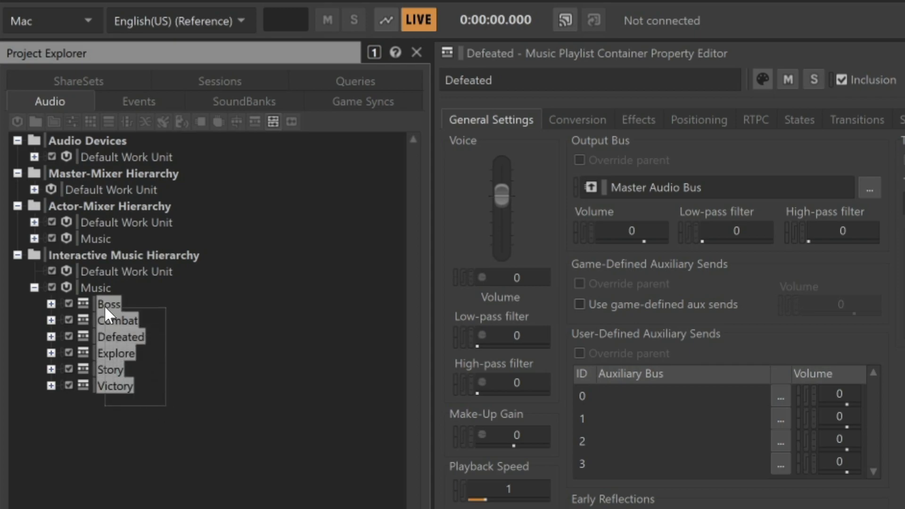
Give the selected playlists a new Music Switch Container parent named 'Wwise 201 Music'.
{"action": "right_click", "coordinate": [109, 304]}
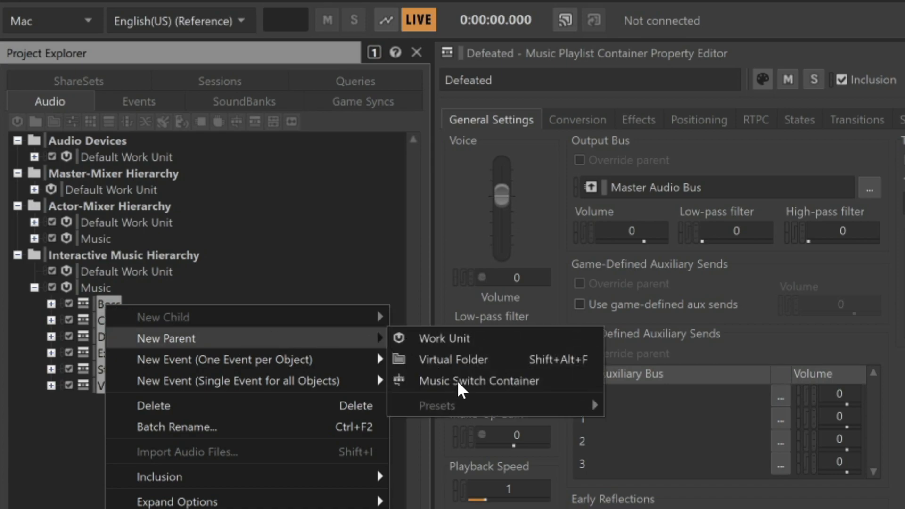
{"action": "left_click", "coordinate": [477, 380]}
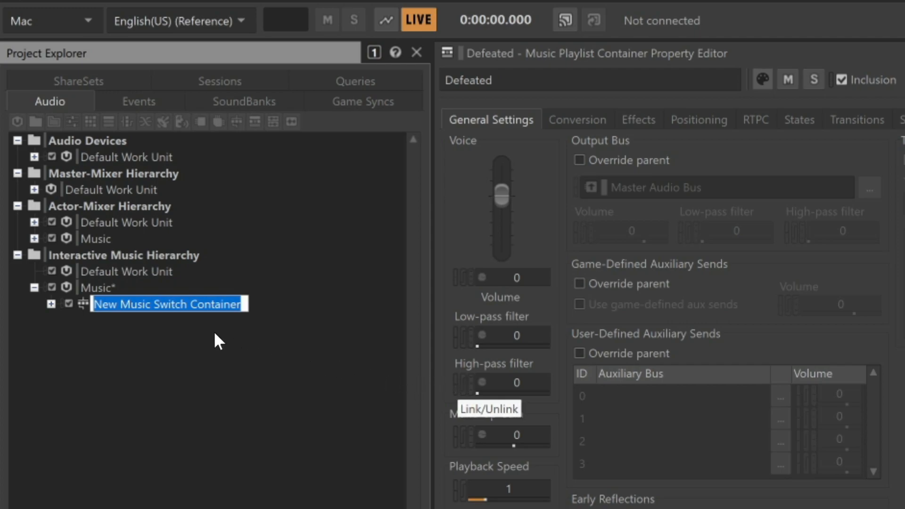
{"action": "mouse_move", "coordinate": [177, 331]}
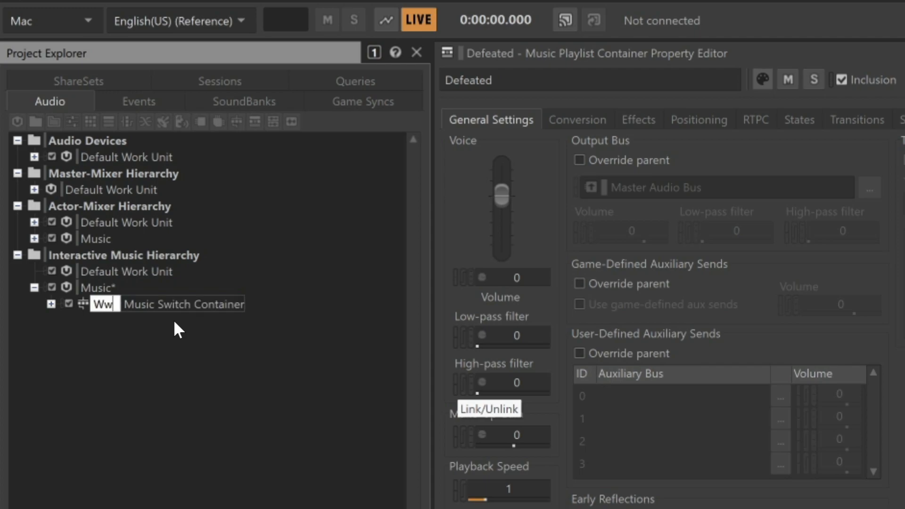
{"action": "type", "text": "Wwise 201 Music"}
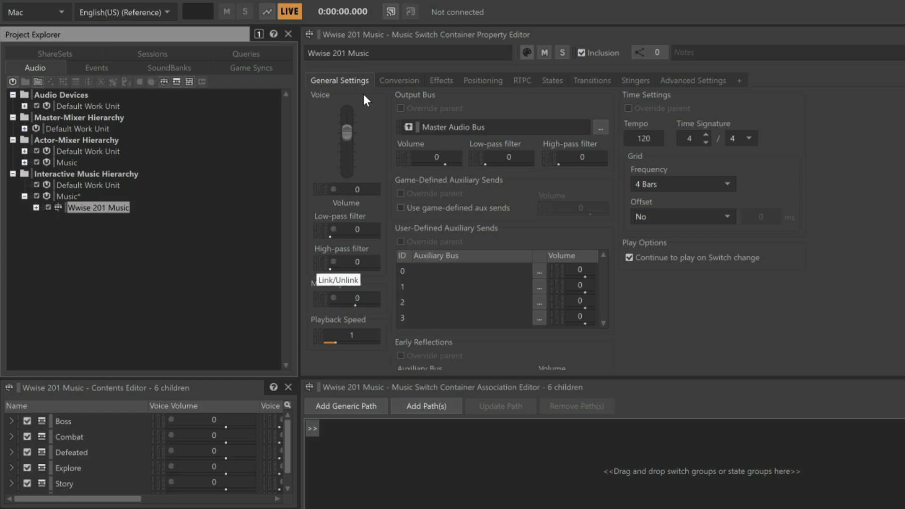
{"action": "mouse_move", "coordinate": [633, 162]}
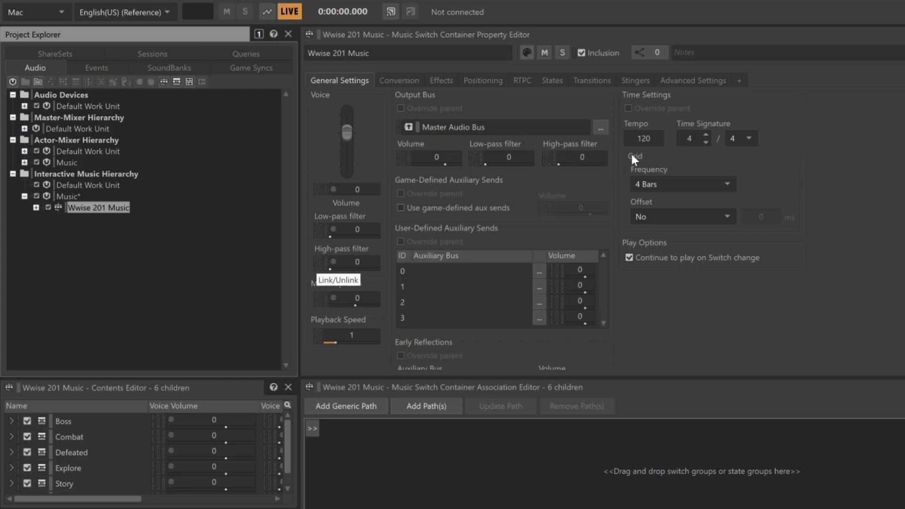
{"action": "mouse_move", "coordinate": [721, 159]}
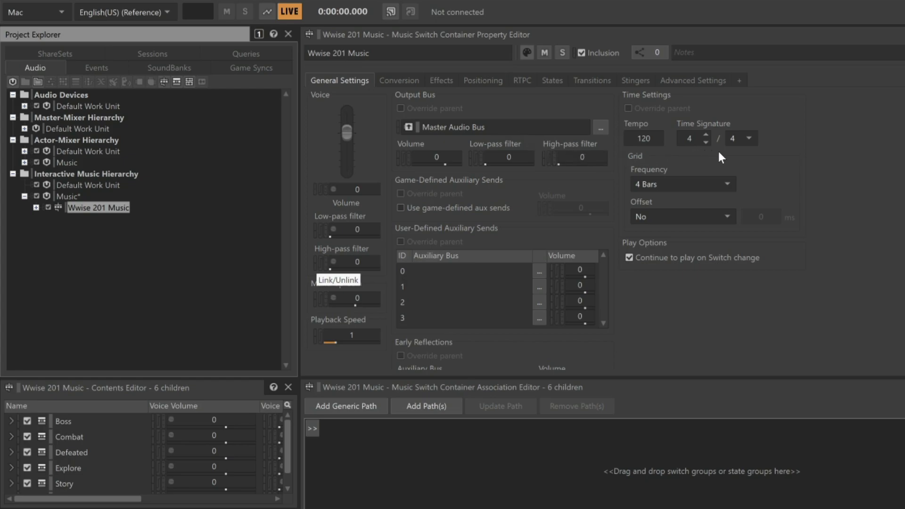
{"action": "mouse_move", "coordinate": [728, 159]}
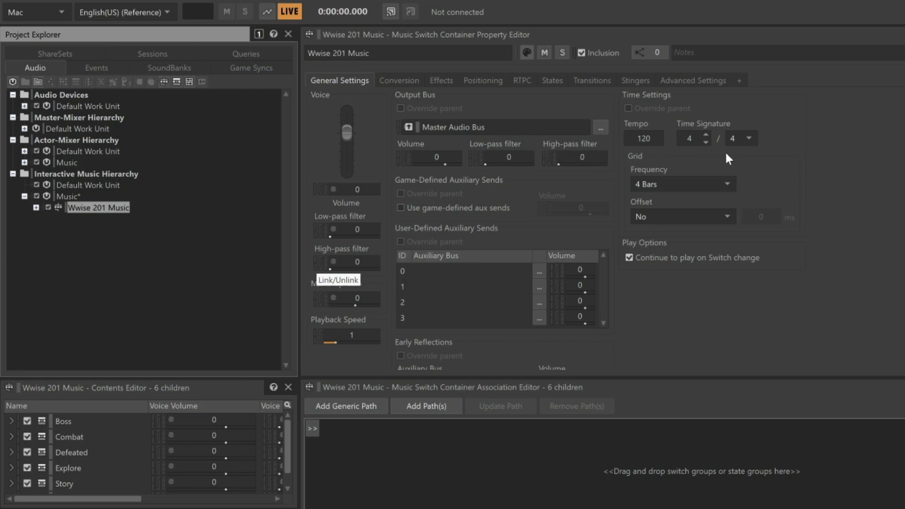
{"action": "mouse_move", "coordinate": [702, 160]}
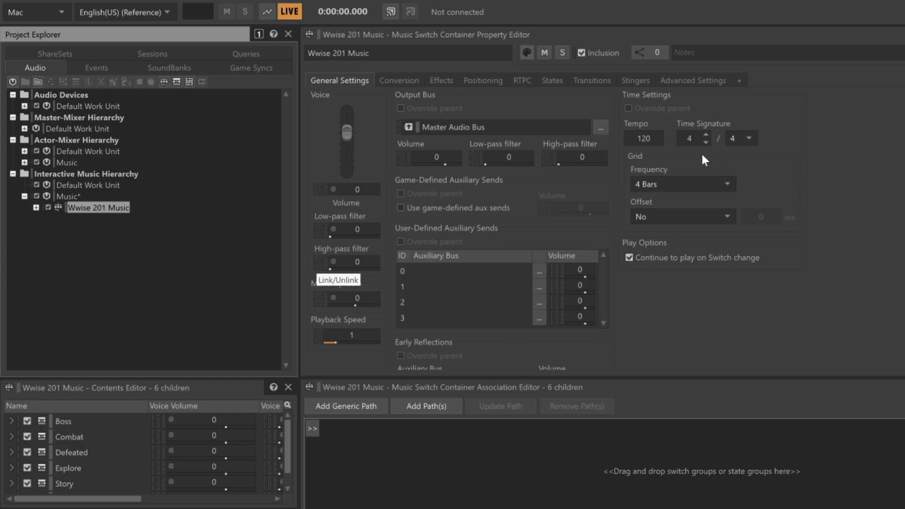
{"action": "mouse_move", "coordinate": [689, 158]}
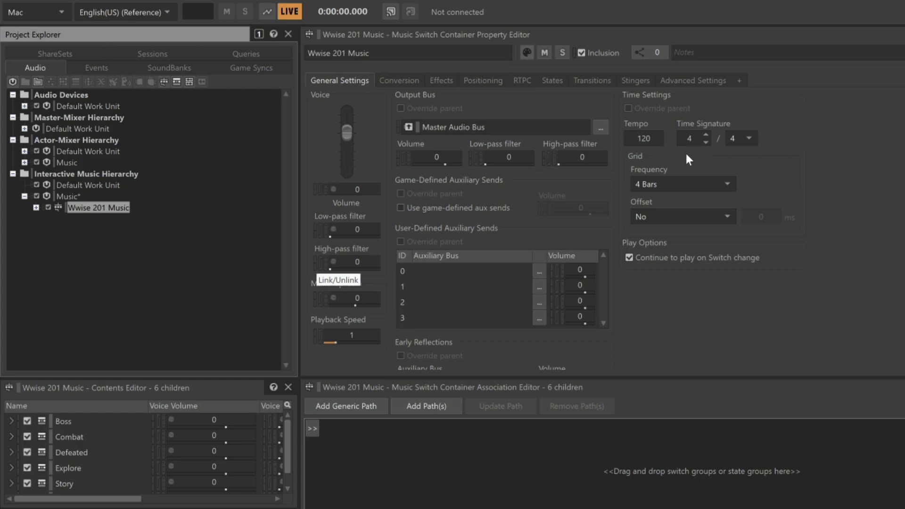
{"action": "mouse_move", "coordinate": [661, 157]}
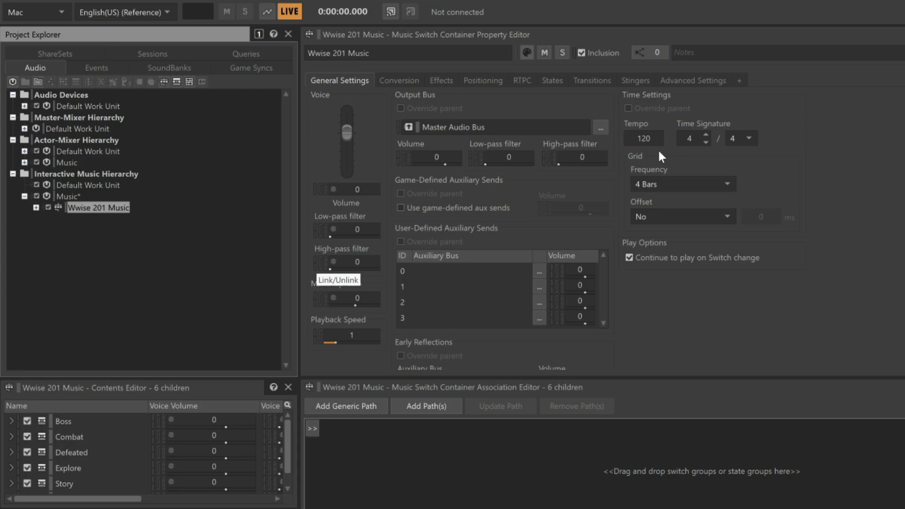
{"action": "mouse_move", "coordinate": [502, 203]}
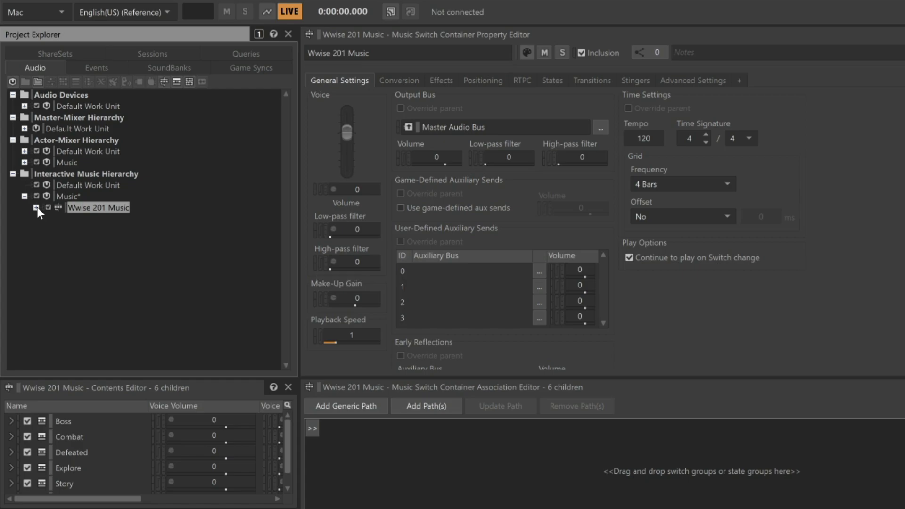
Enable Override Clock Settings under Time Settings for all six playlists in the Multi Editor.
{"action": "left_click", "coordinate": [33, 207]}
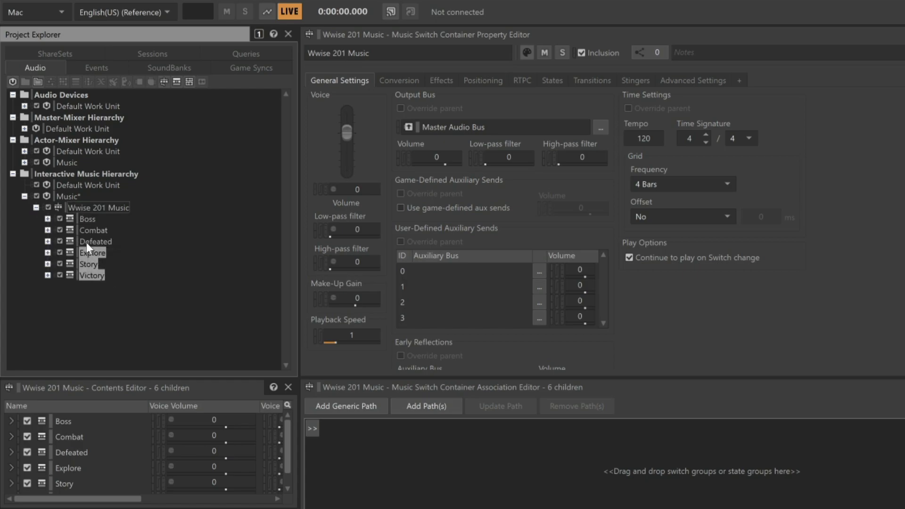
{"action": "right_click", "coordinate": [87, 218]}
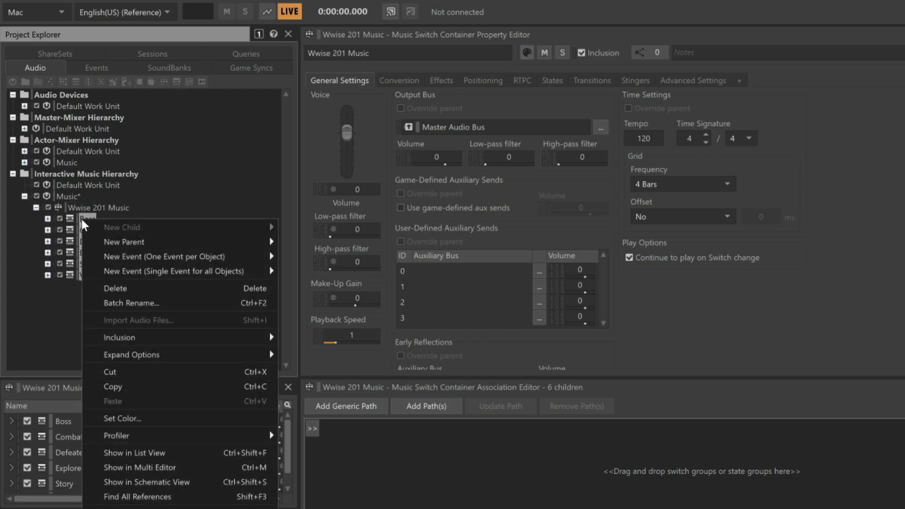
{"action": "mouse_move", "coordinate": [167, 389]}
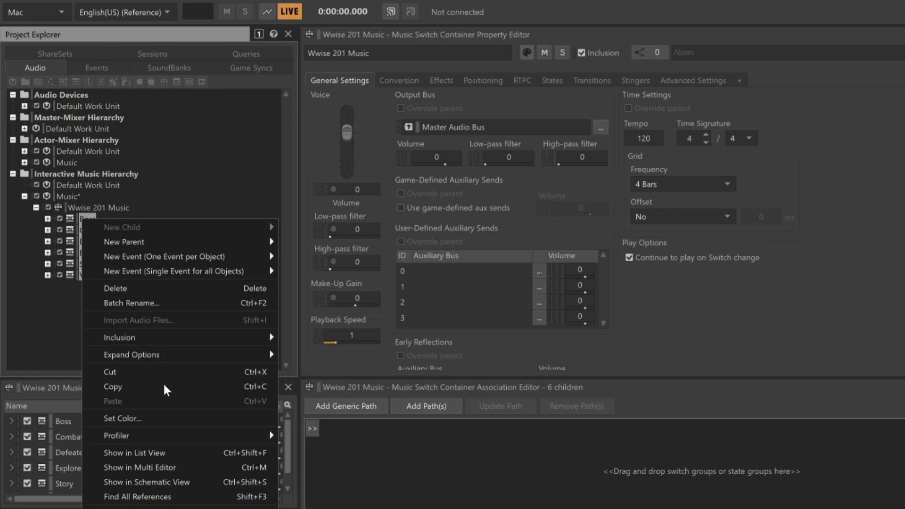
{"action": "left_click", "coordinate": [142, 467]}
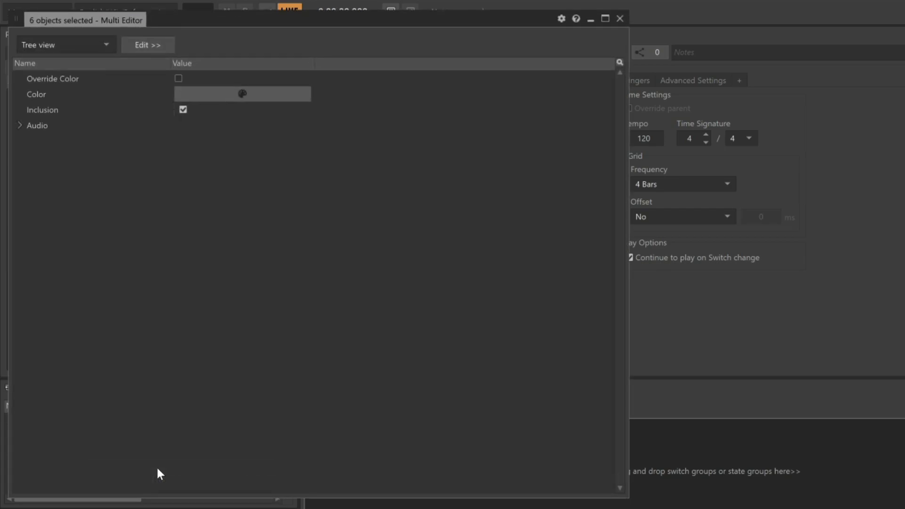
{"action": "mouse_move", "coordinate": [57, 175]}
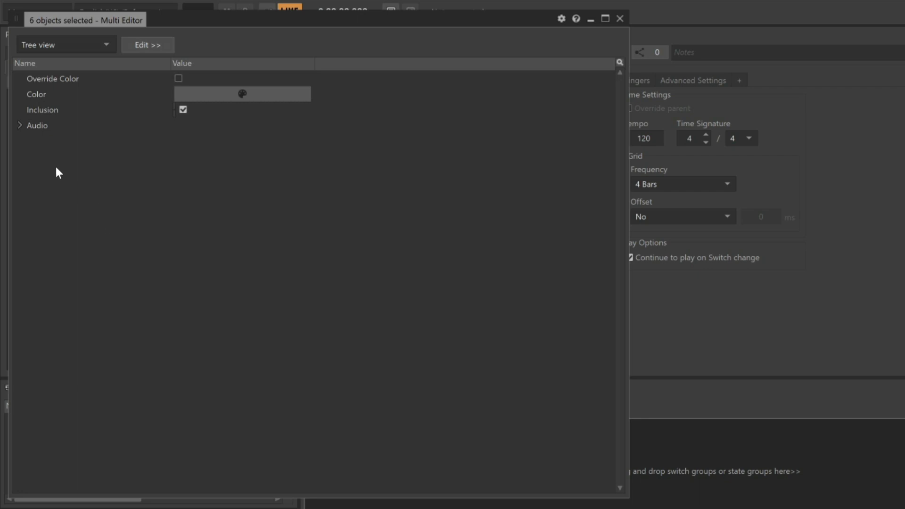
{"action": "left_click", "coordinate": [19, 126]}
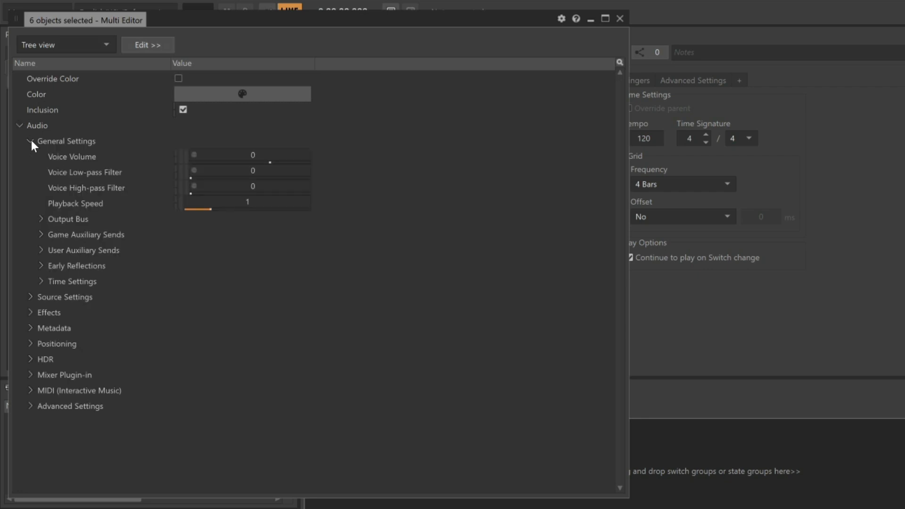
{"action": "left_click", "coordinate": [40, 281]}
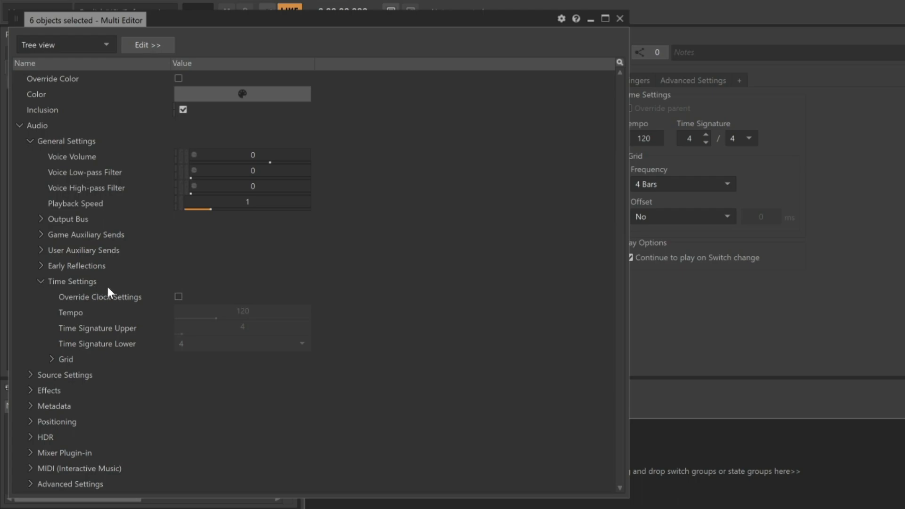
{"action": "left_click", "coordinate": [178, 296]}
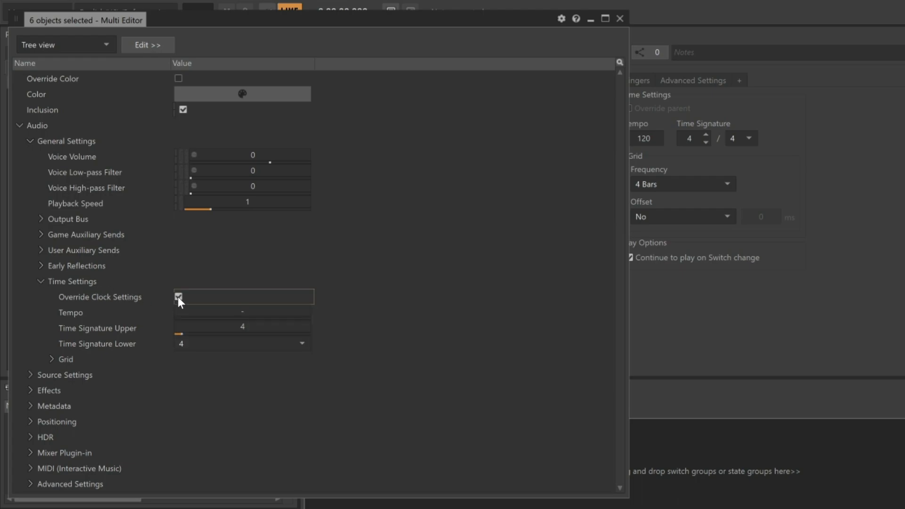
{"action": "left_click", "coordinate": [617, 19]}
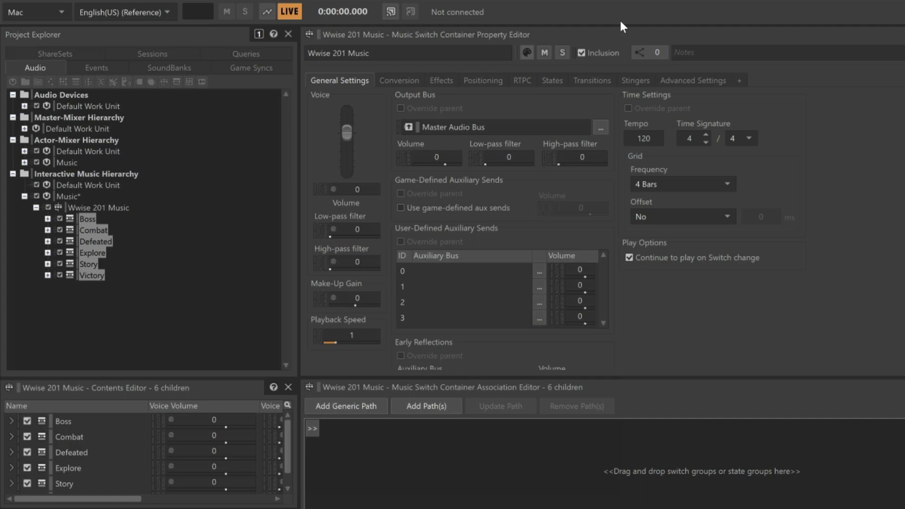
{"action": "mouse_move", "coordinate": [138, 225]}
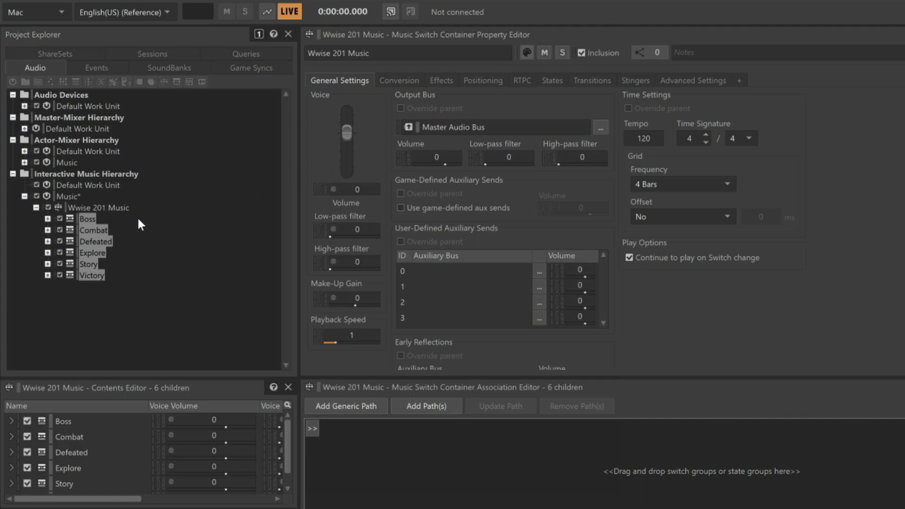
Check the tempo settings of Boss (155), Story (90) and another playlist.
{"action": "left_click", "coordinate": [86, 219]}
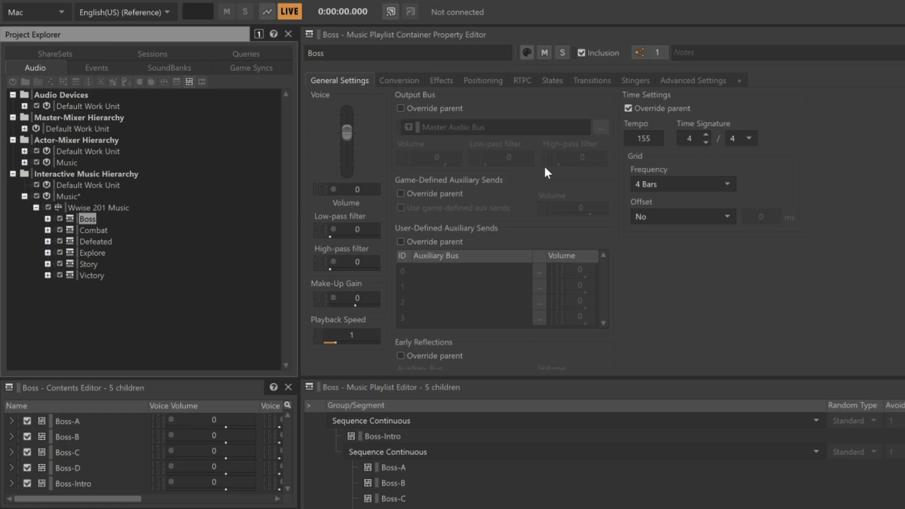
{"action": "mouse_move", "coordinate": [508, 175]}
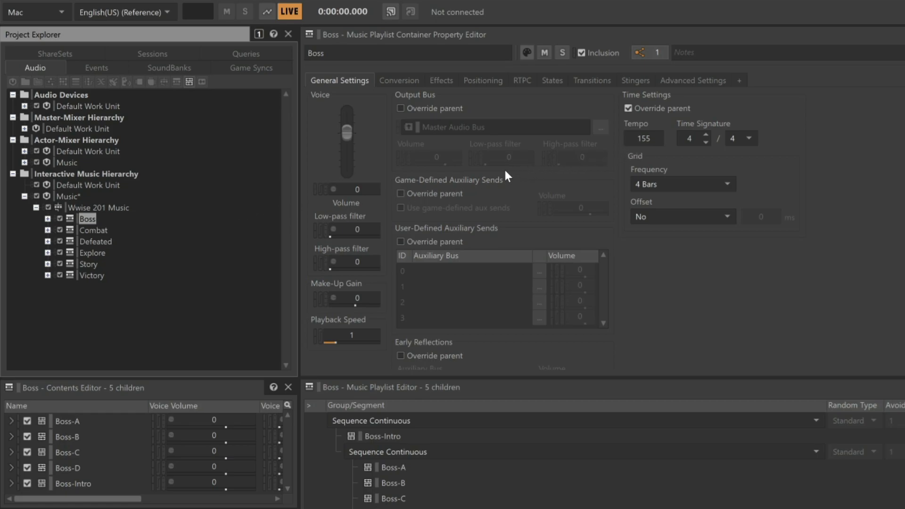
{"action": "left_click", "coordinate": [87, 264]}
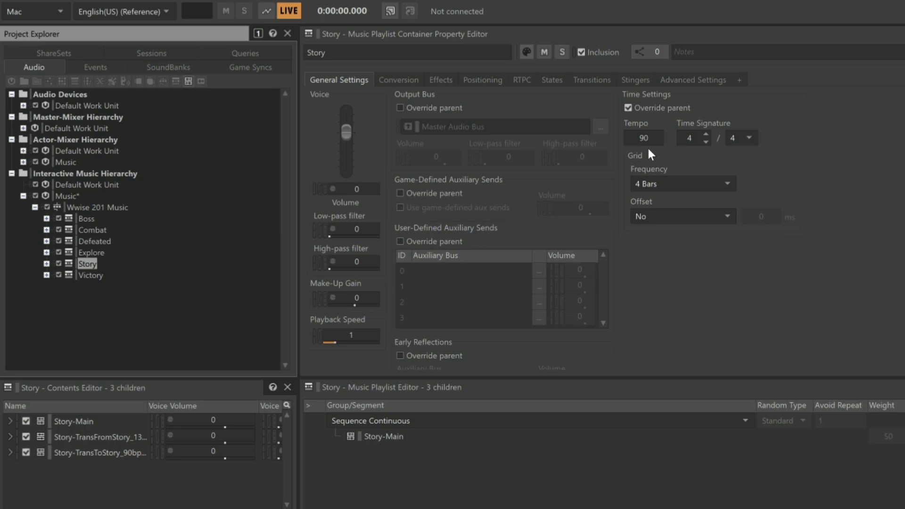
{"action": "left_click", "coordinate": [97, 207]}
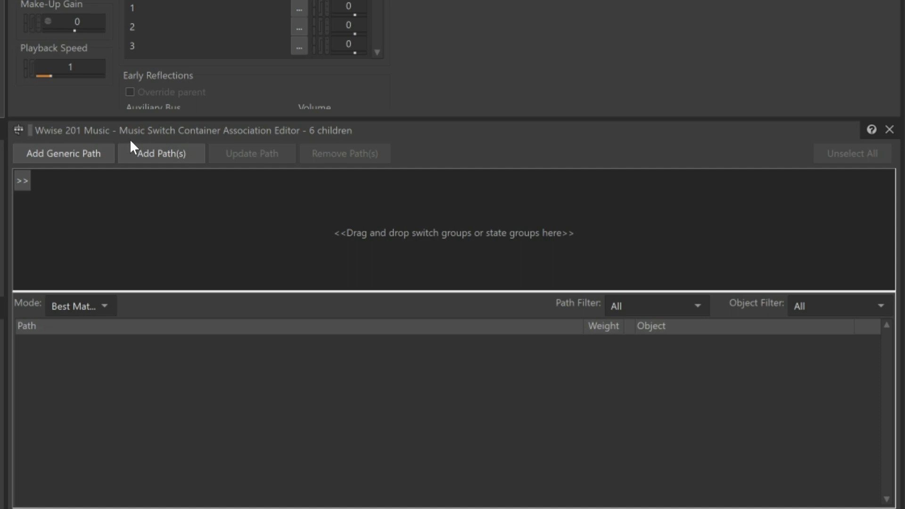
{"action": "mouse_move", "coordinate": [152, 217]}
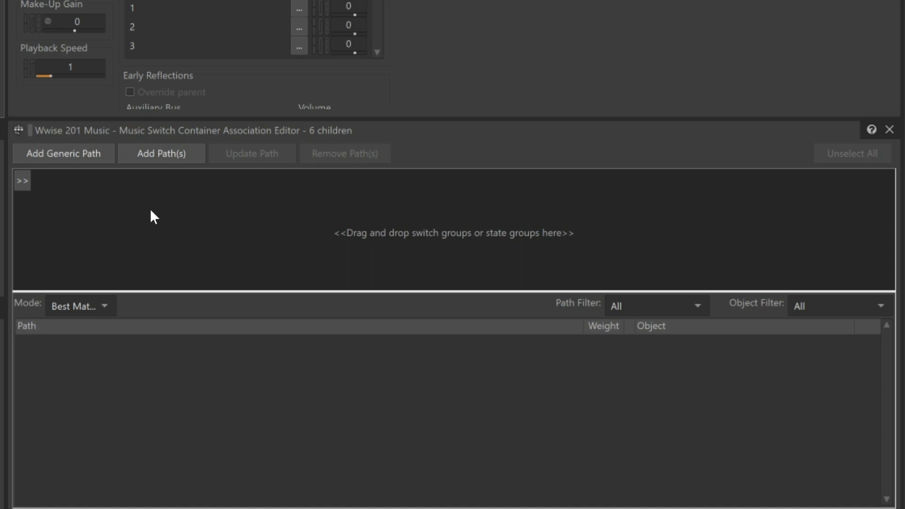
{"action": "mouse_move", "coordinate": [119, 217]}
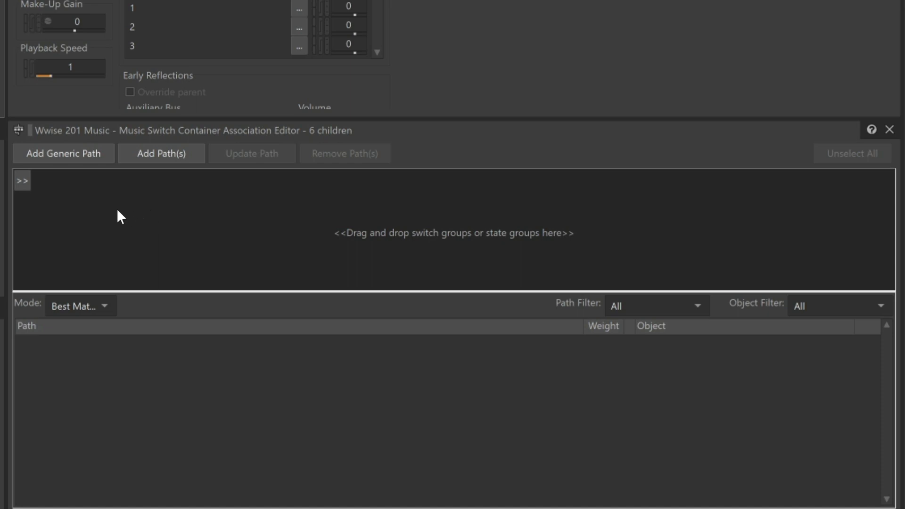
Open the Association Editor's >> menu listing Switch Groups and State Groups.
{"action": "left_click", "coordinate": [22, 181]}
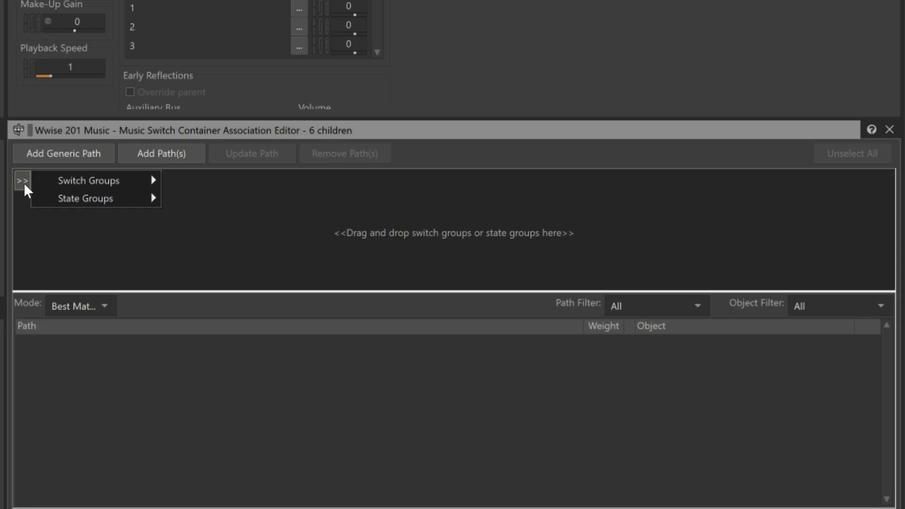
{"action": "mouse_move", "coordinate": [78, 206]}
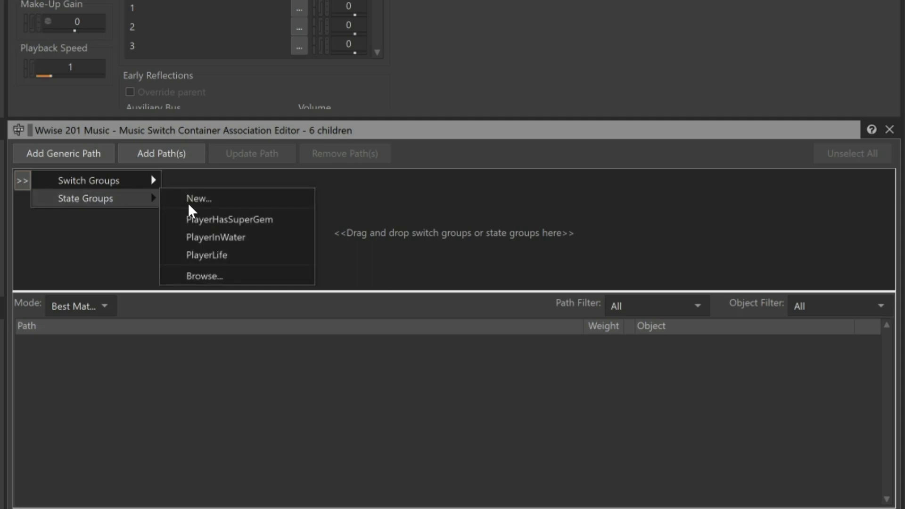
Make PlayerLife the path argument and select its Alive state.
{"action": "left_click", "coordinate": [207, 254]}
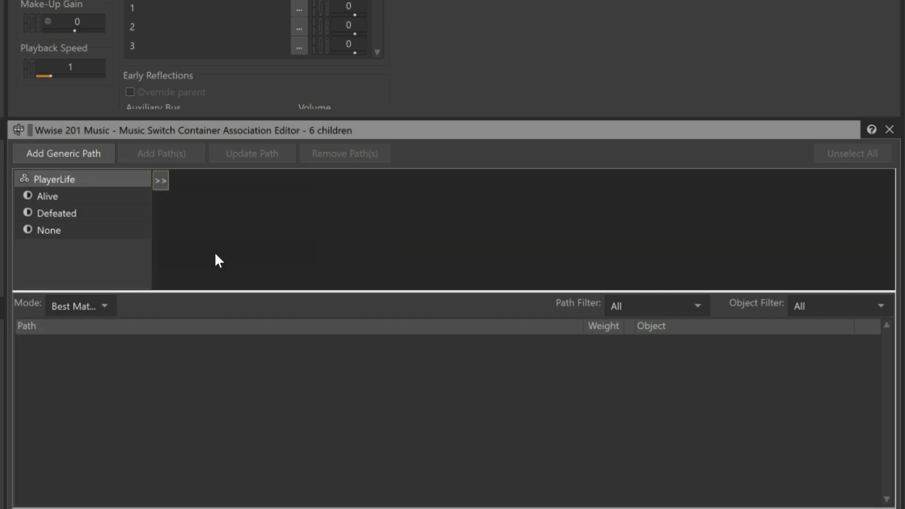
{"action": "mouse_move", "coordinate": [82, 211]}
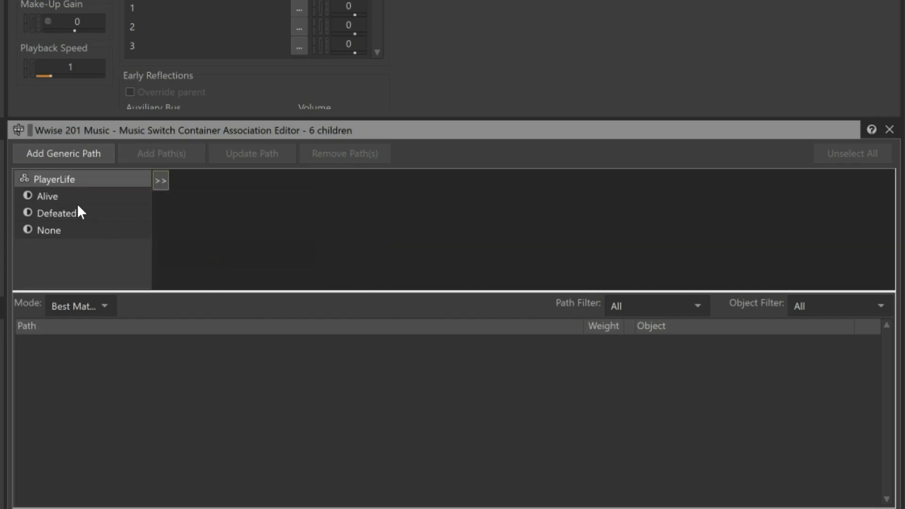
{"action": "mouse_move", "coordinate": [75, 229]}
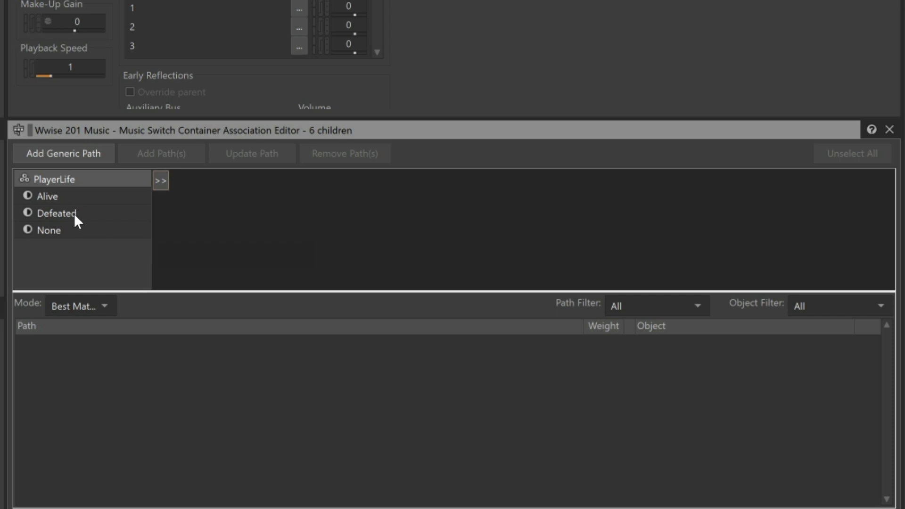
{"action": "mouse_move", "coordinate": [69, 243]}
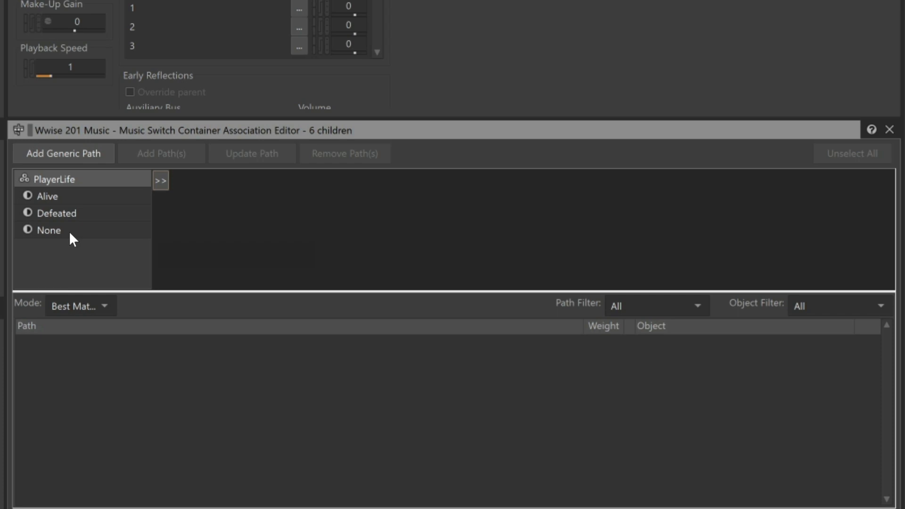
{"action": "mouse_move", "coordinate": [66, 200]}
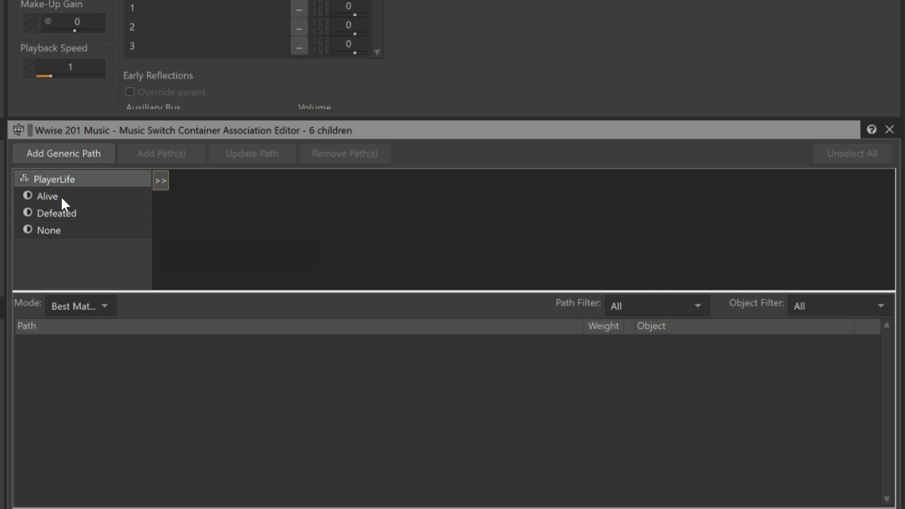
{"action": "left_click", "coordinate": [47, 196]}
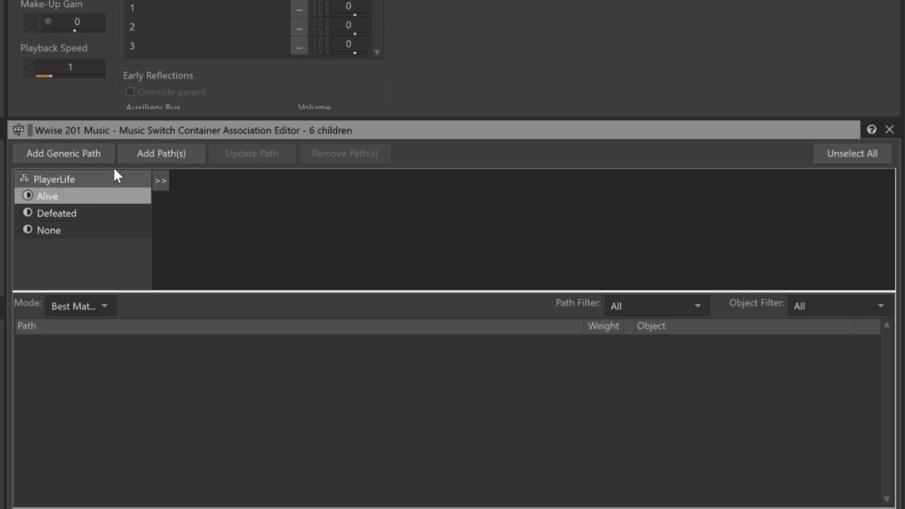
Add an Alive path and assign the Combat playlist as its object.
{"action": "left_click", "coordinate": [161, 153]}
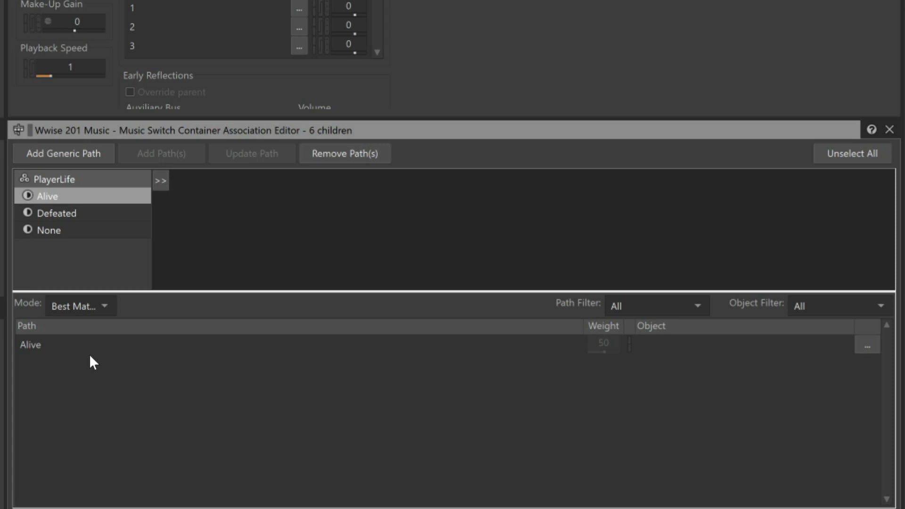
{"action": "mouse_move", "coordinate": [664, 362]}
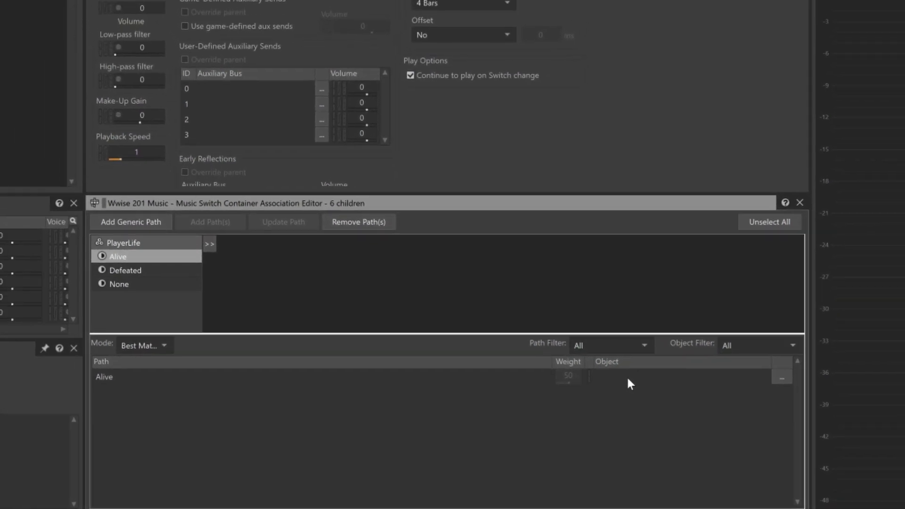
{"action": "left_click", "coordinate": [781, 377]}
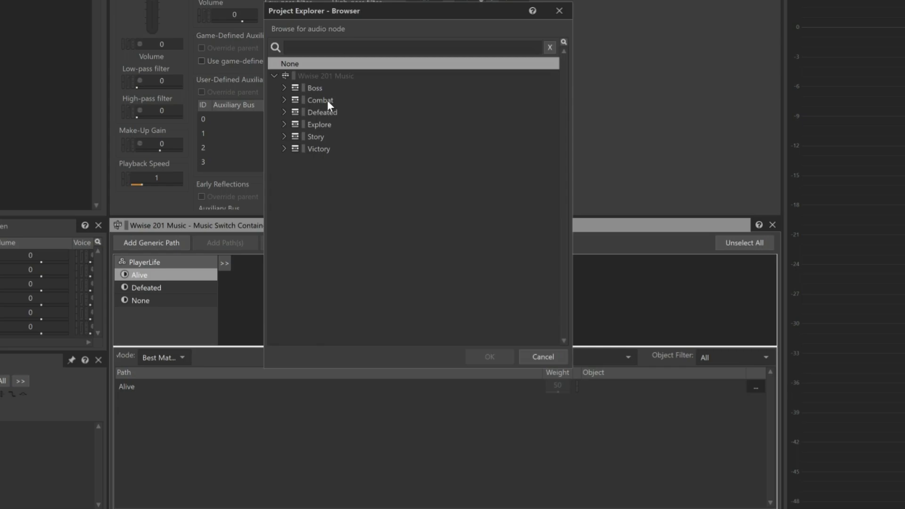
{"action": "left_click", "coordinate": [319, 99]}
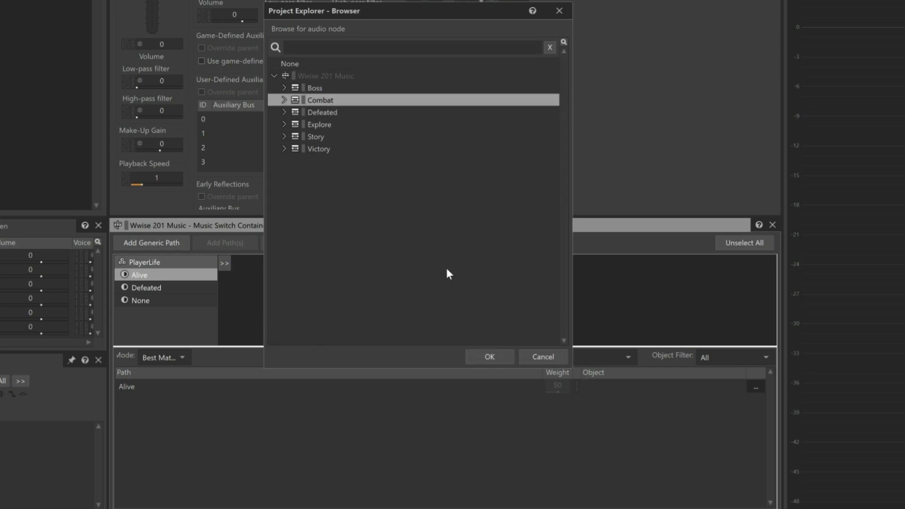
{"action": "left_click", "coordinate": [489, 356]}
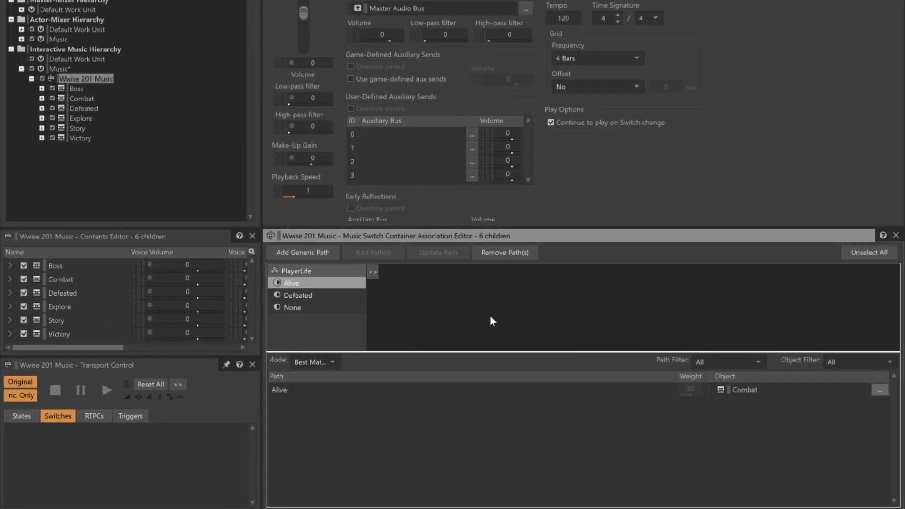
Assign the Defeated playlist to a new Defeated state path.
{"action": "left_click", "coordinate": [82, 109]}
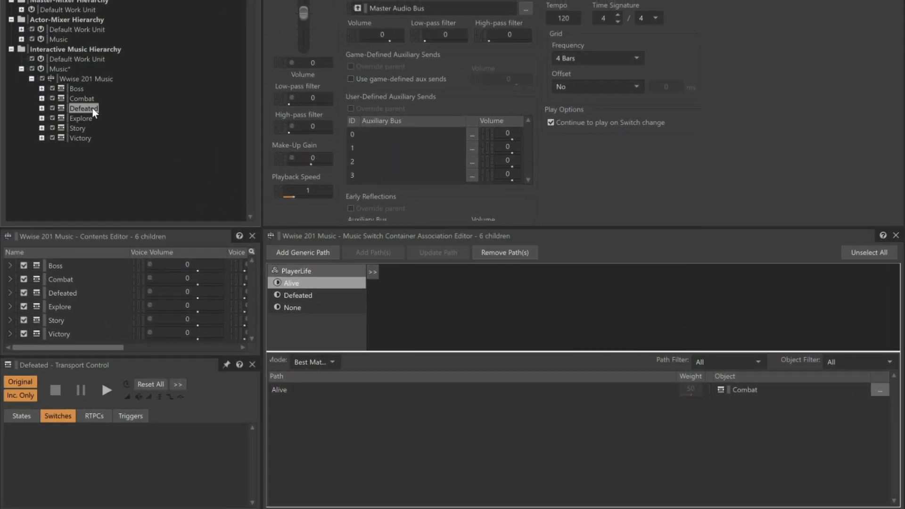
{"action": "left_click", "coordinate": [298, 295]}
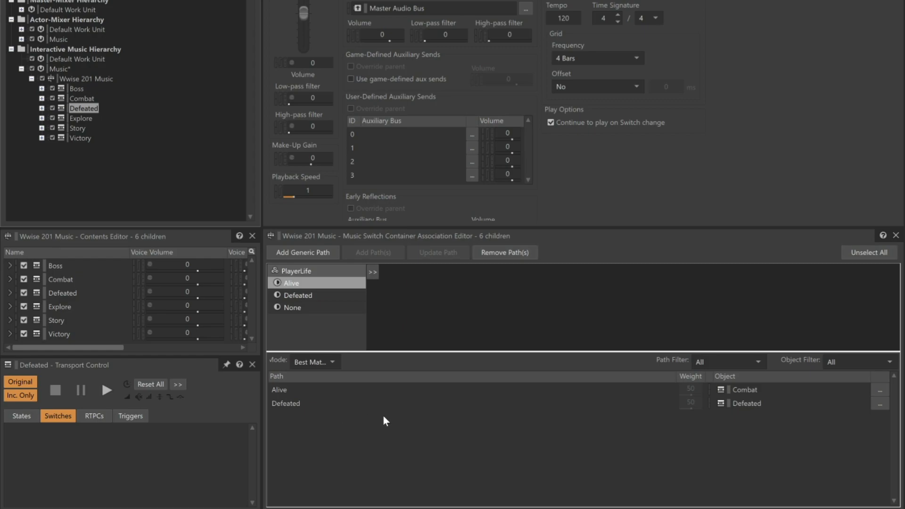
{"action": "mouse_move", "coordinate": [744, 433]}
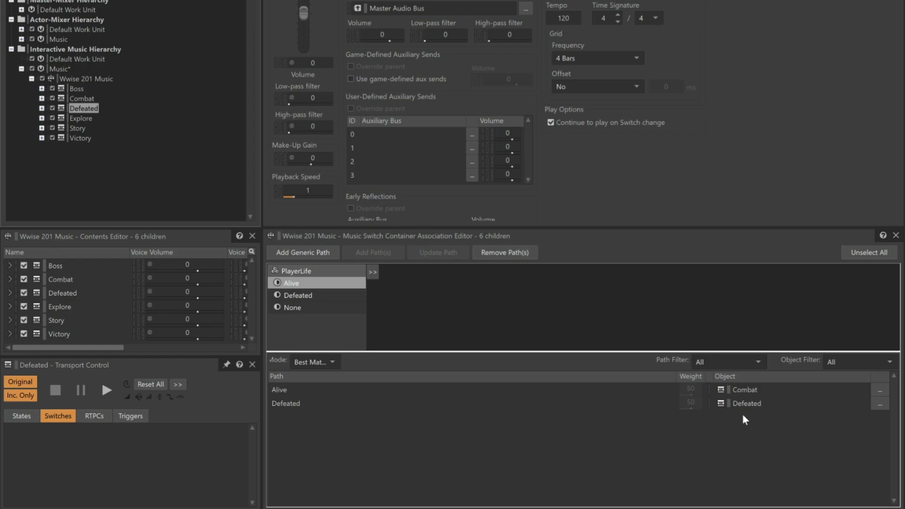
{"action": "mouse_move", "coordinate": [281, 235]}
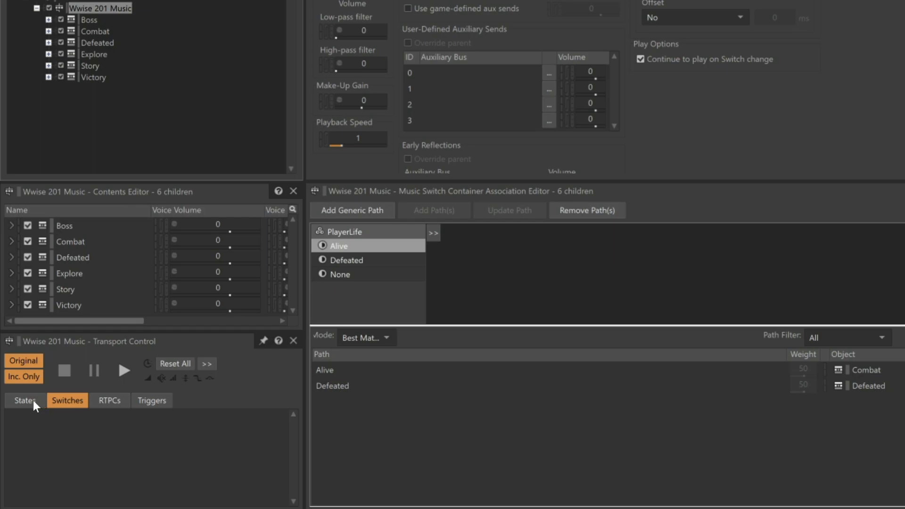
Play Wwise 201 Music with PlayerLife at Alive, stop, then replay with PlayerLife at Defeated.
{"action": "left_click", "coordinate": [24, 401]}
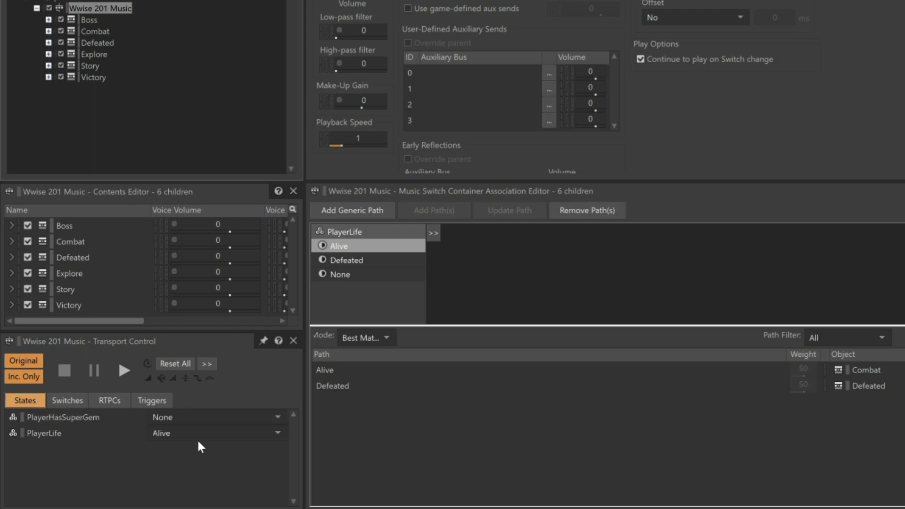
{"action": "mouse_move", "coordinate": [191, 438]}
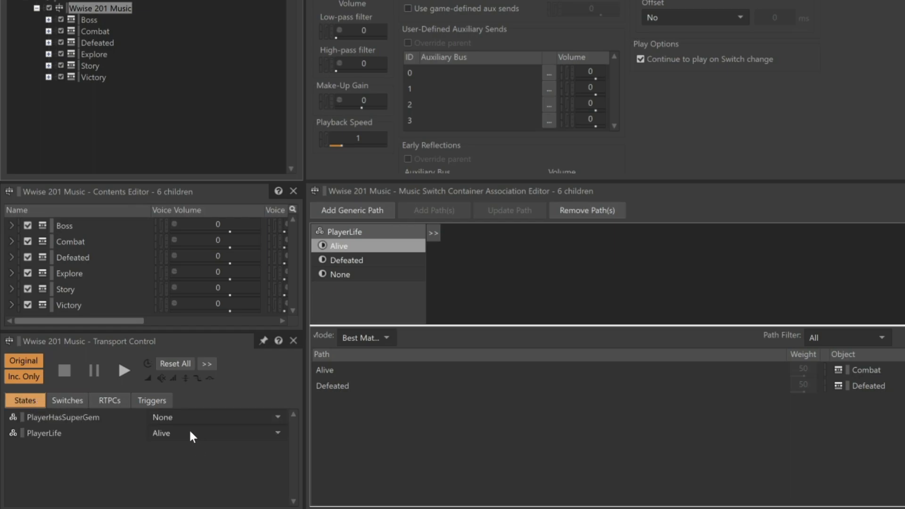
{"action": "left_click", "coordinate": [124, 371]}
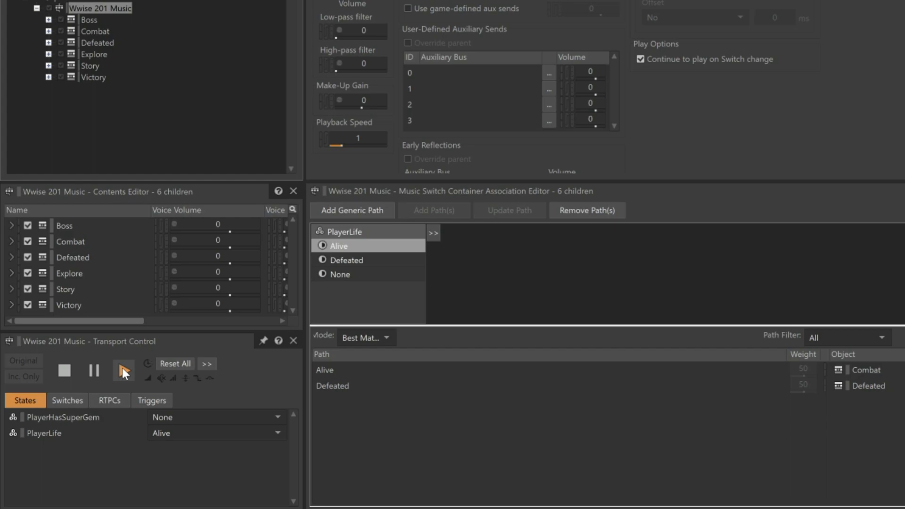
{"action": "left_click", "coordinate": [124, 370]}
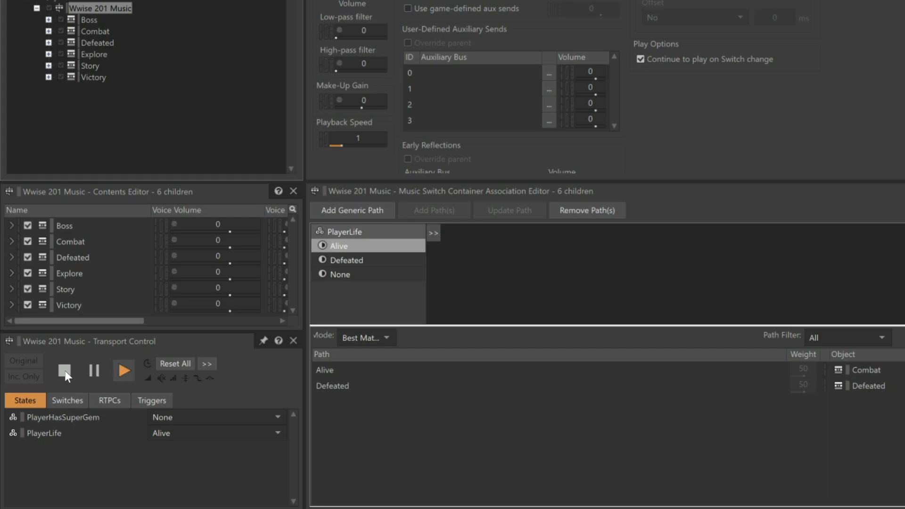
{"action": "left_click", "coordinate": [65, 371]}
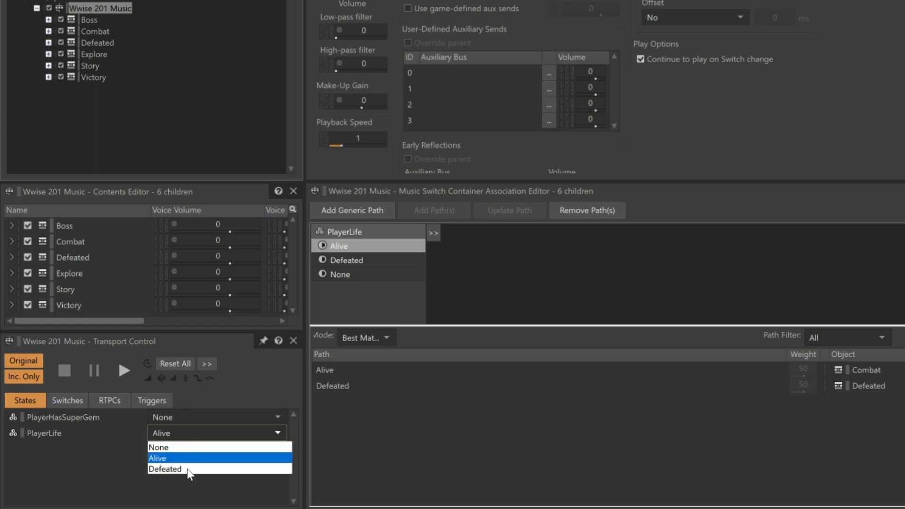
{"action": "left_click", "coordinate": [165, 469]}
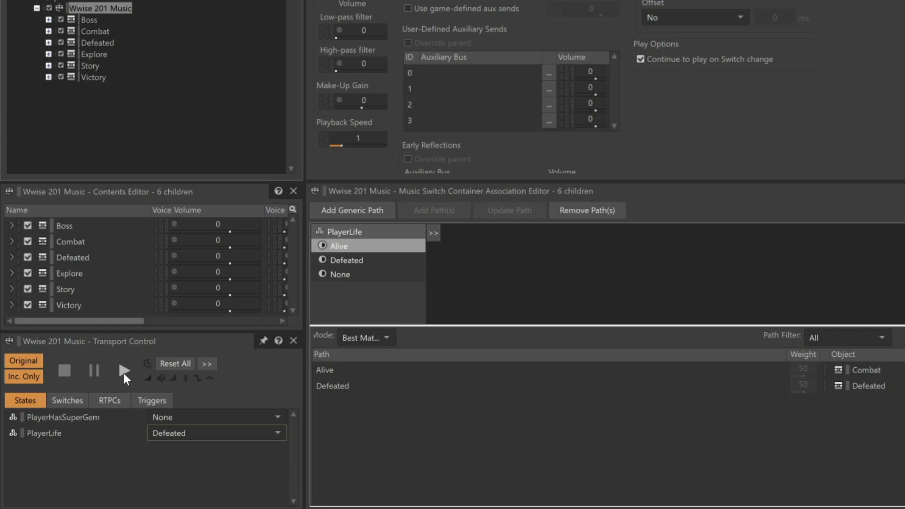
{"action": "left_click", "coordinate": [123, 371]}
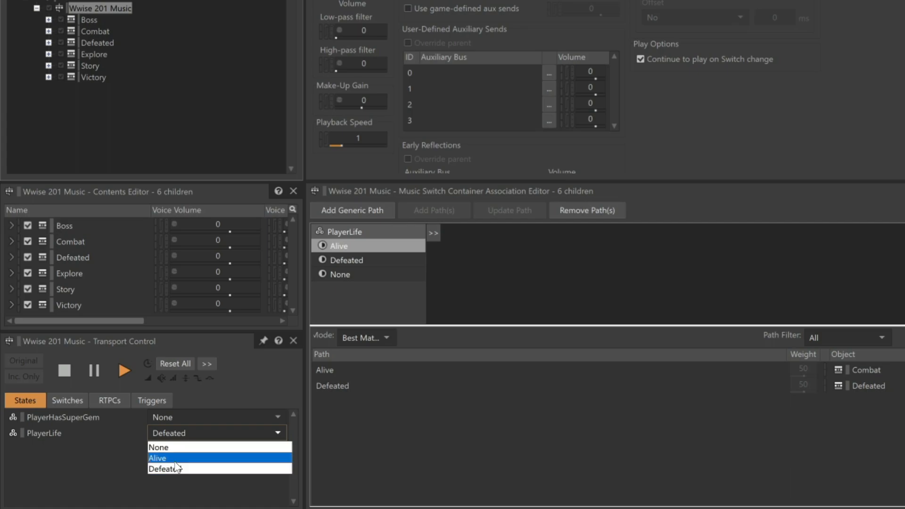
Switch PlayerLife to Alive during playback, then back to Defeated.
{"action": "left_click", "coordinate": [157, 458]}
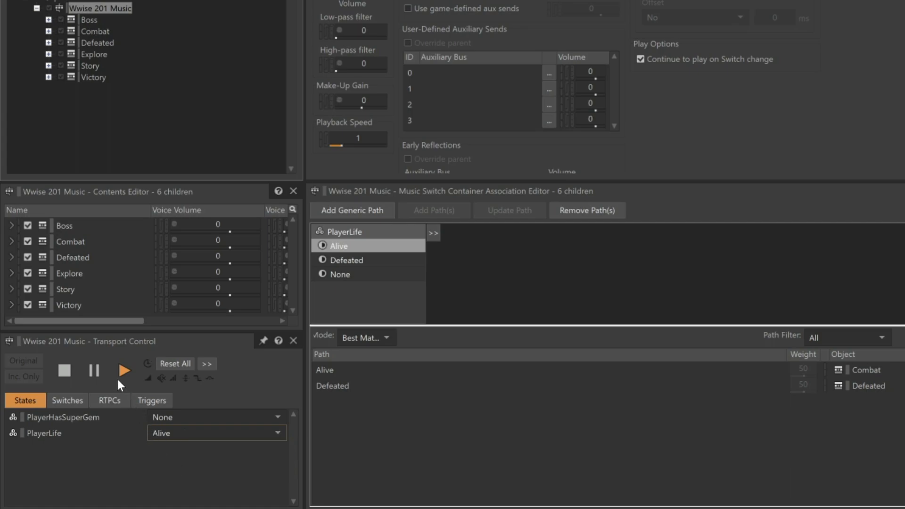
{"action": "mouse_move", "coordinate": [125, 386]}
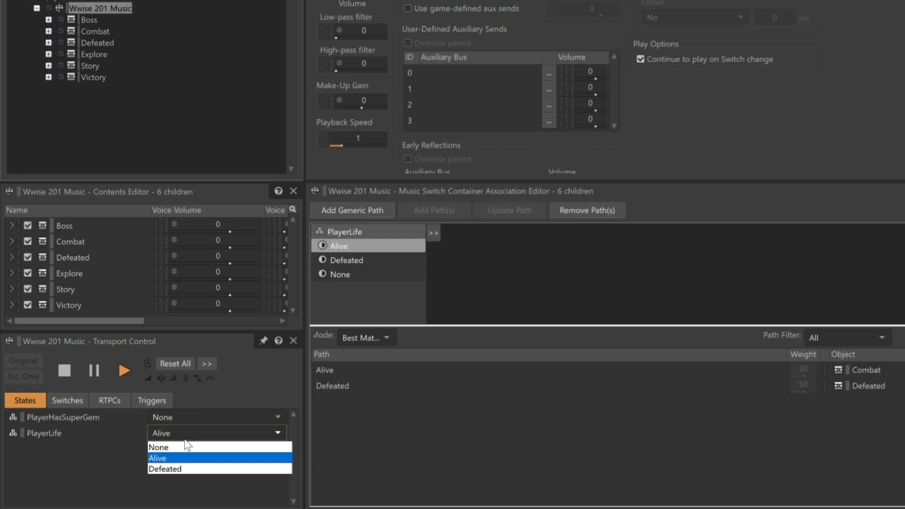
{"action": "left_click", "coordinate": [165, 468]}
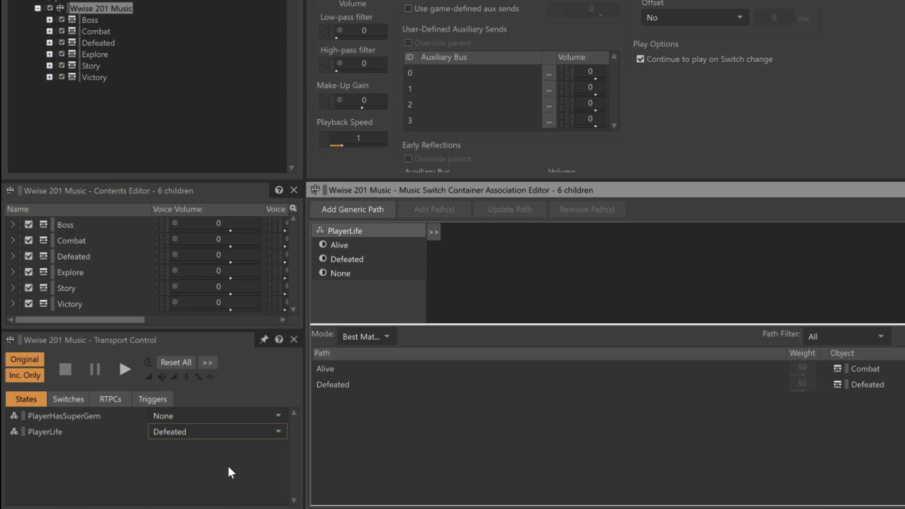
{"action": "mouse_move", "coordinate": [270, 463]}
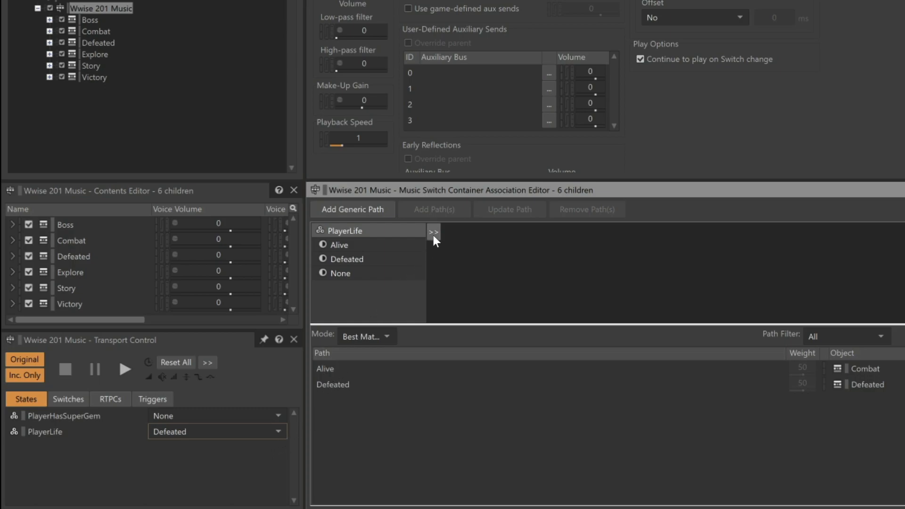
Add Music_State (Boss, Gameplay, None, Story, Victory) as the second path argument.
{"action": "left_click", "coordinate": [434, 231]}
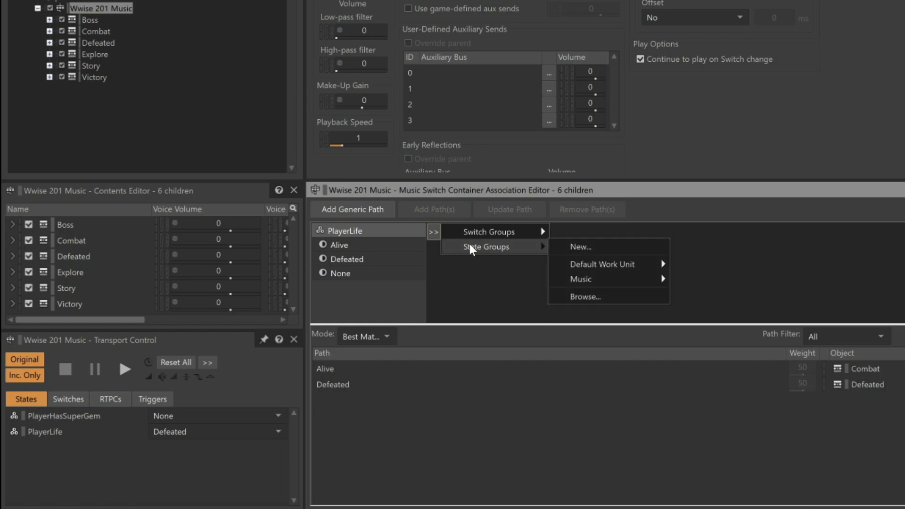
{"action": "mouse_move", "coordinate": [585, 282]}
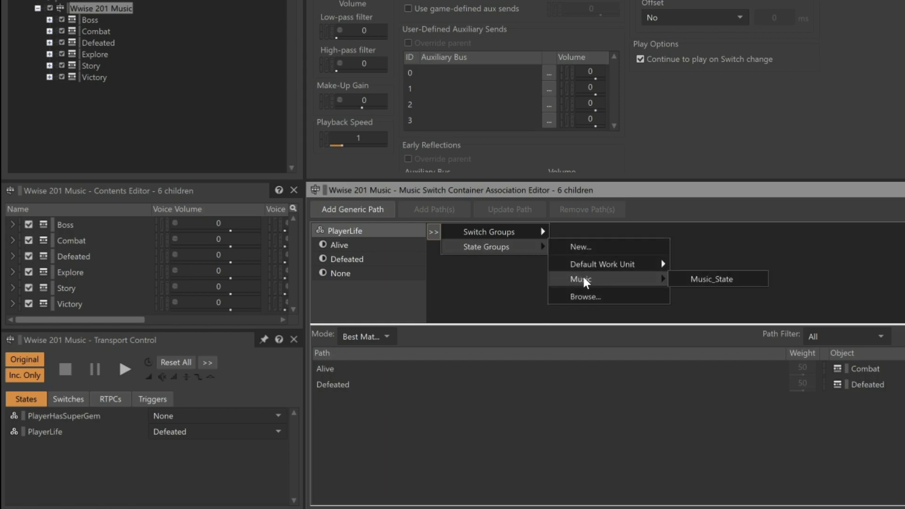
{"action": "left_click", "coordinate": [718, 278]}
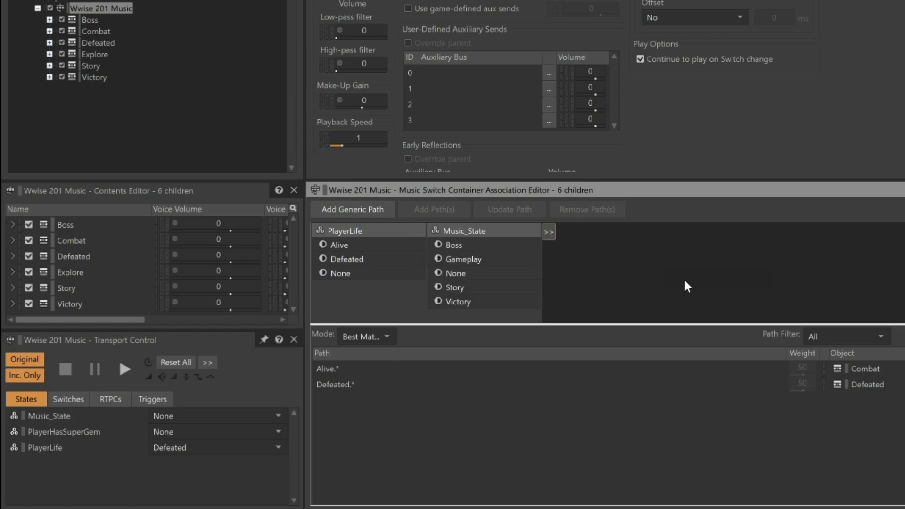
{"action": "mouse_move", "coordinate": [503, 287]}
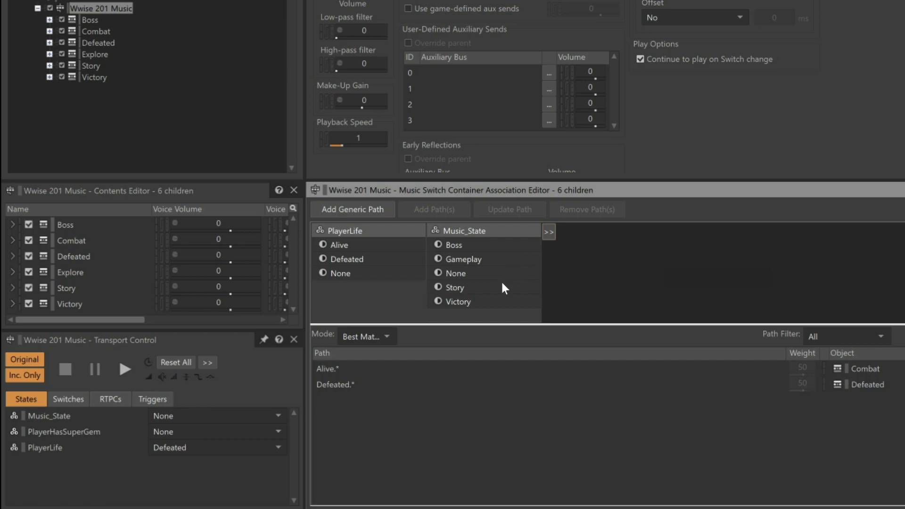
{"action": "mouse_move", "coordinate": [487, 316]}
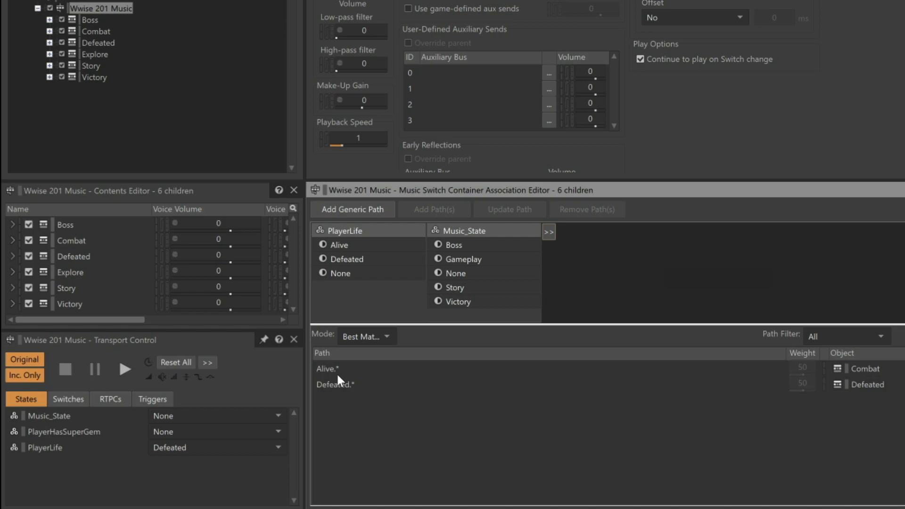
{"action": "mouse_move", "coordinate": [353, 410]}
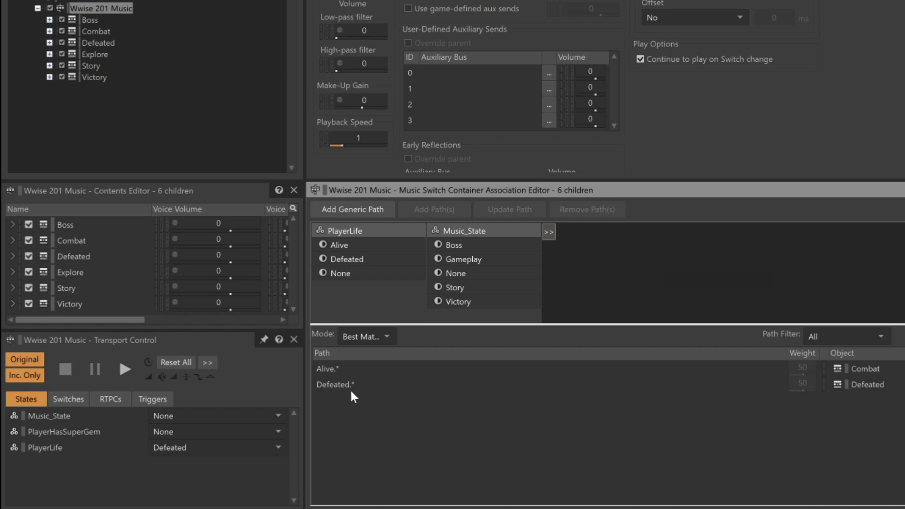
{"action": "mouse_move", "coordinate": [329, 404]}
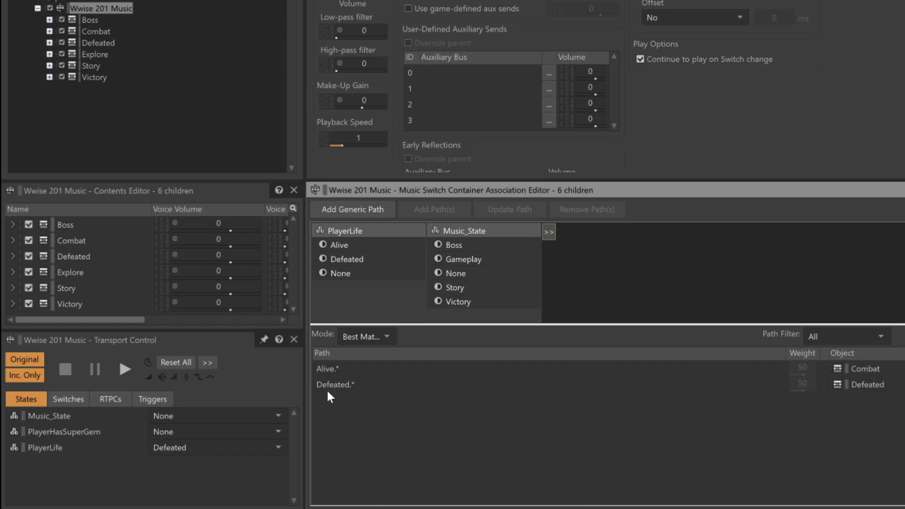
{"action": "mouse_move", "coordinate": [347, 410]}
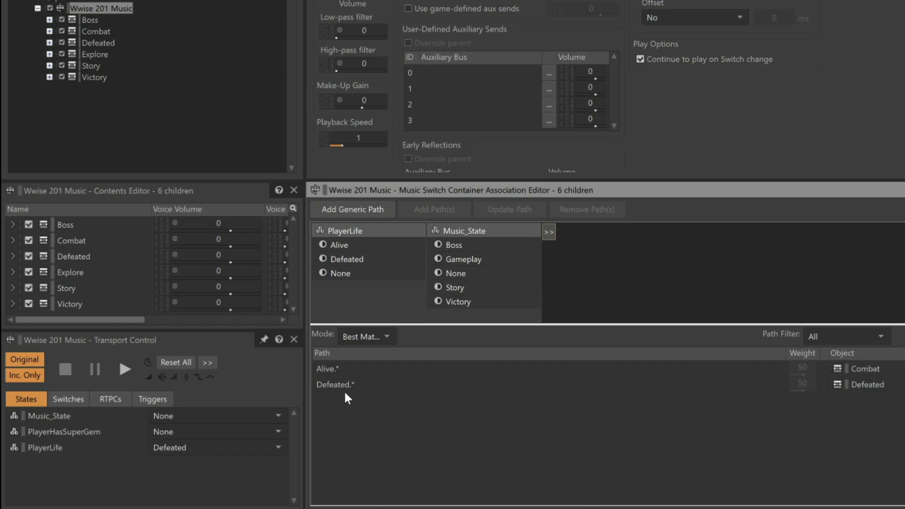
{"action": "mouse_move", "coordinate": [355, 400]}
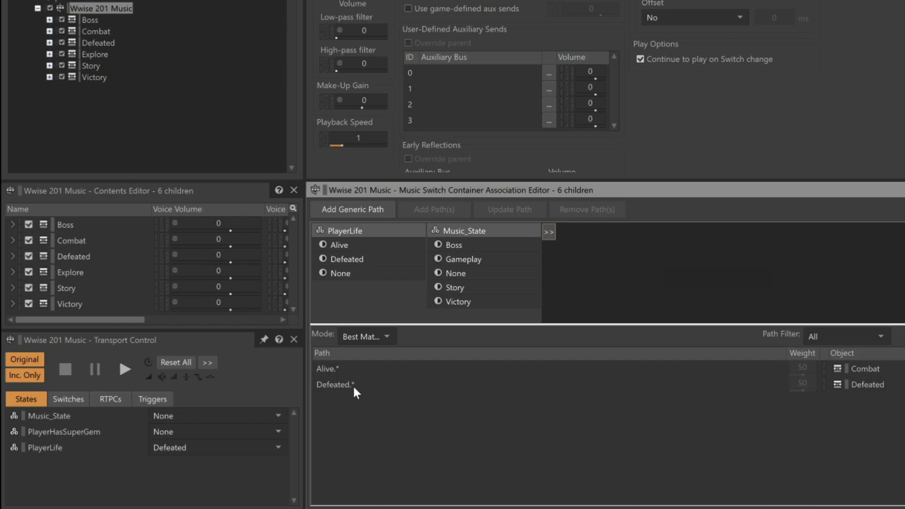
{"action": "mouse_move", "coordinate": [378, 247]}
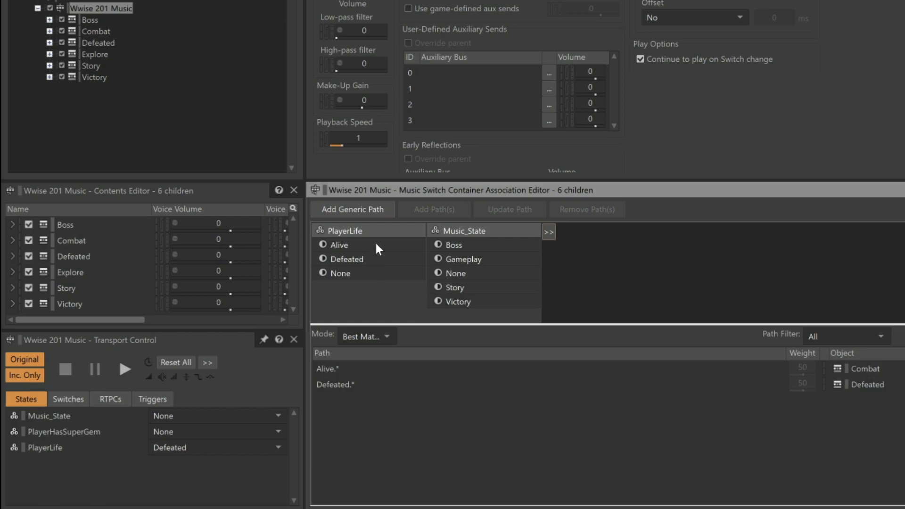
Create the Alive.Boss path and assign the Boss and Victory music to the new Alive paths.
{"action": "left_click", "coordinate": [340, 245]}
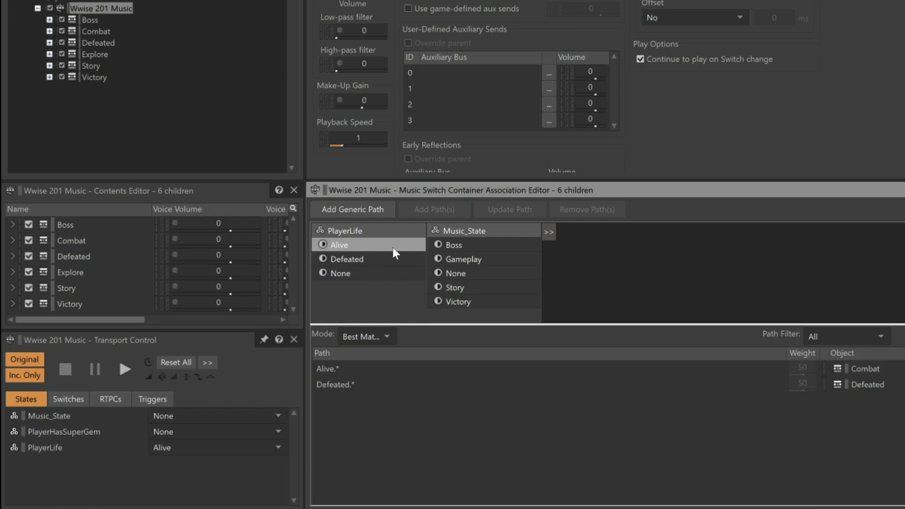
{"action": "left_click", "coordinate": [453, 244]}
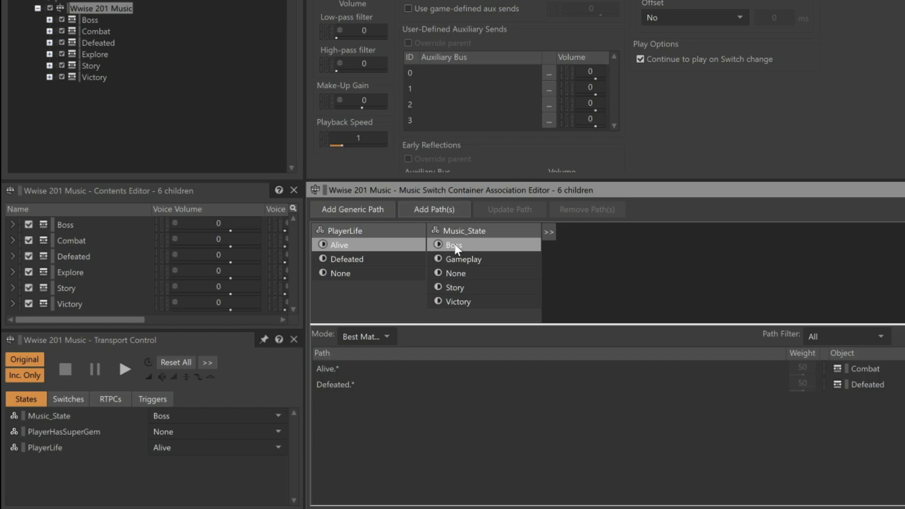
{"action": "left_click", "coordinate": [434, 209]}
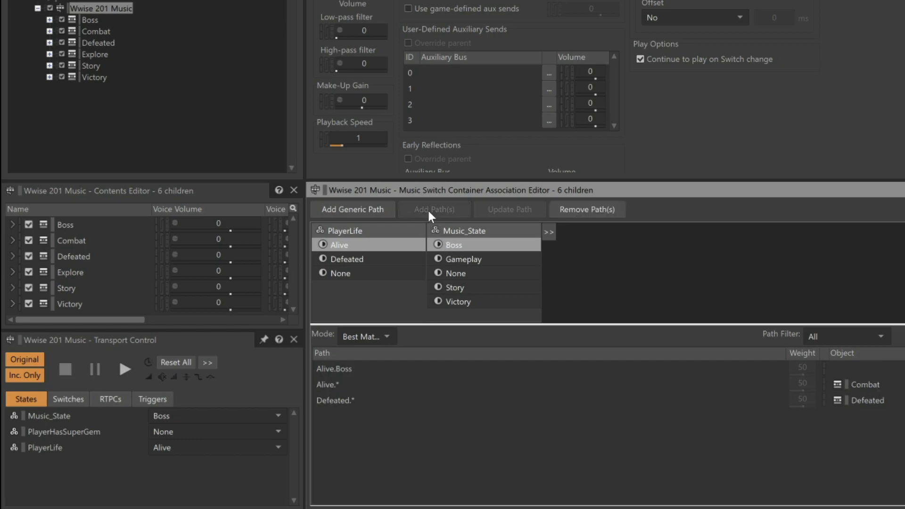
{"action": "mouse_move", "coordinate": [345, 375]}
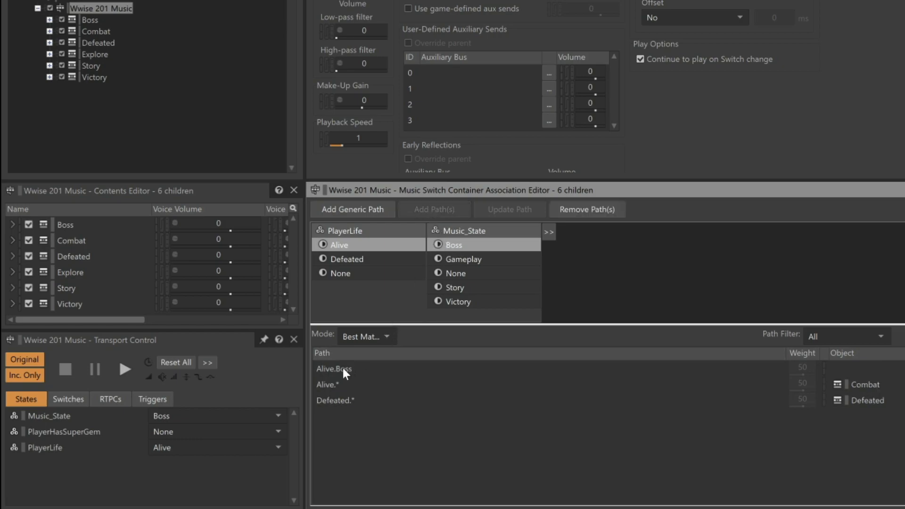
{"action": "mouse_move", "coordinate": [345, 386]}
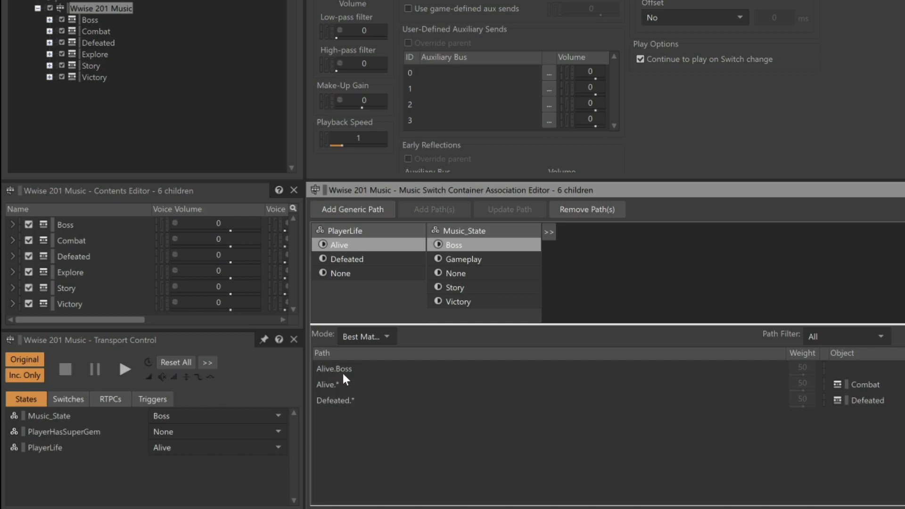
{"action": "mouse_move", "coordinate": [234, 238]}
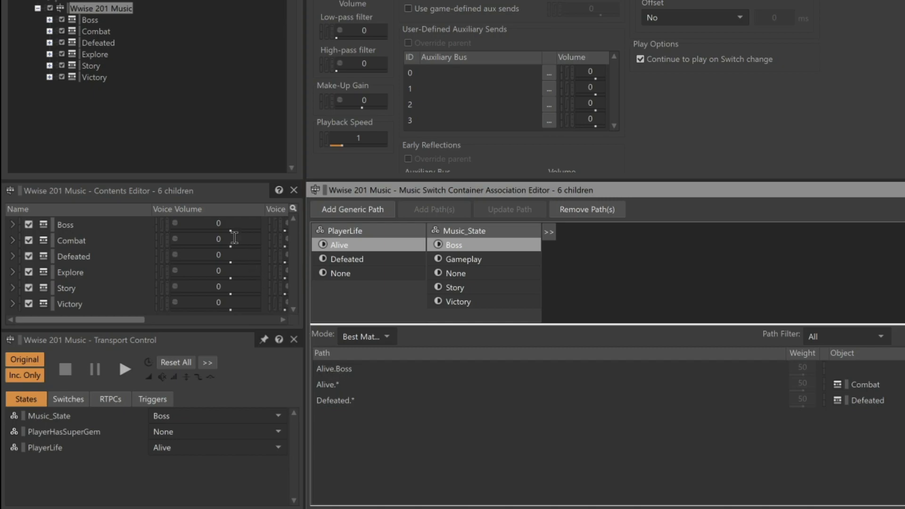
{"action": "left_click", "coordinate": [87, 21]}
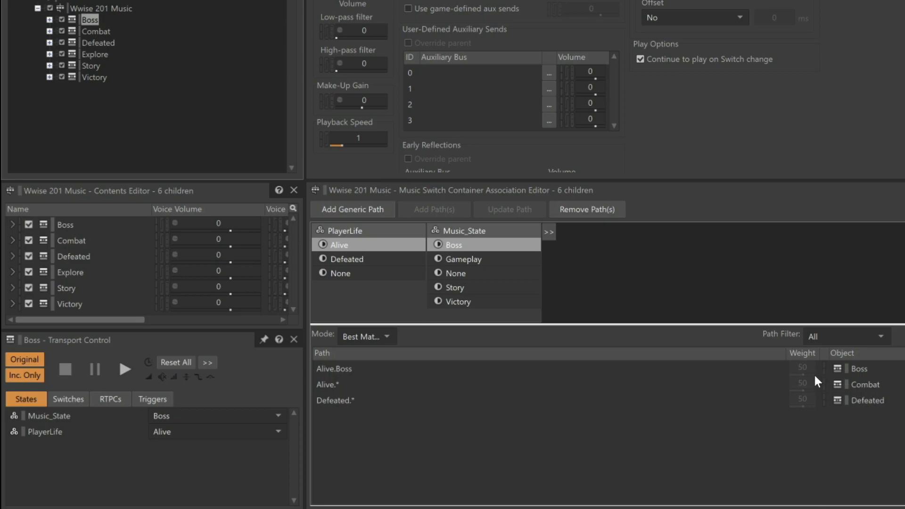
{"action": "mouse_move", "coordinate": [150, 96]}
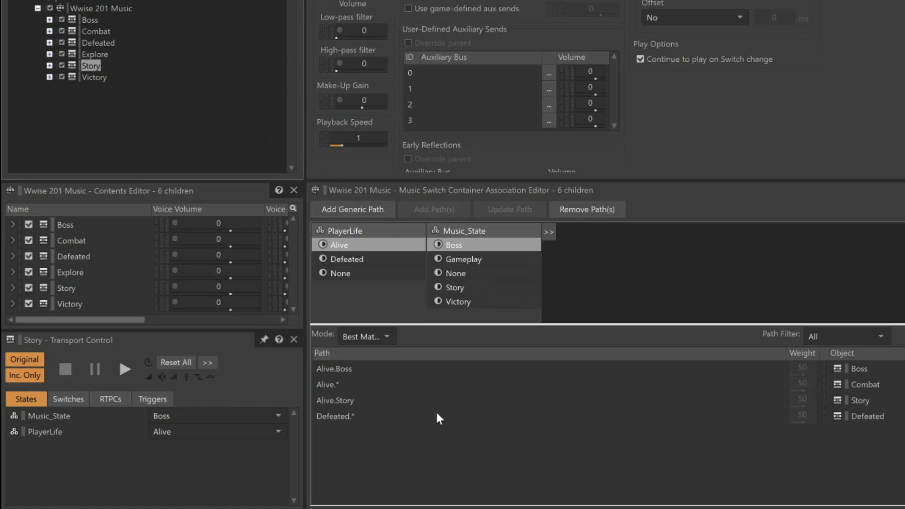
{"action": "mouse_move", "coordinate": [843, 423]}
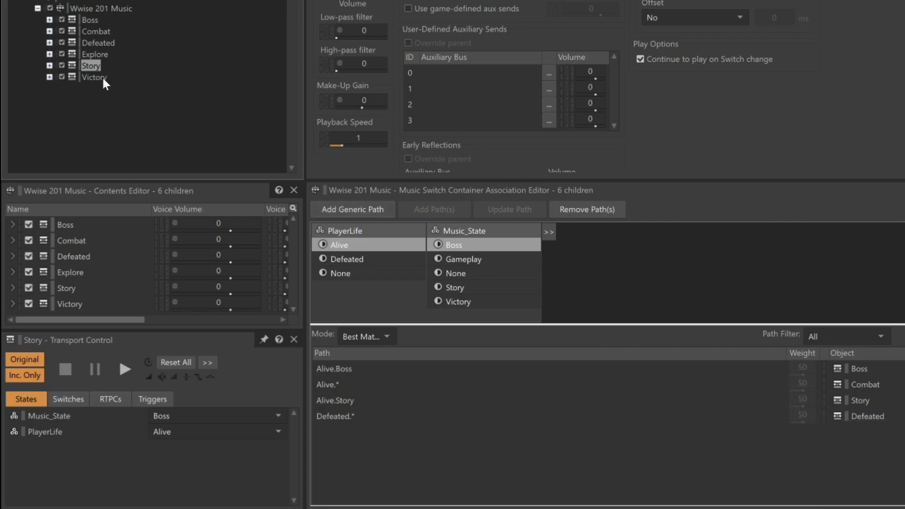
{"action": "left_click", "coordinate": [458, 302]}
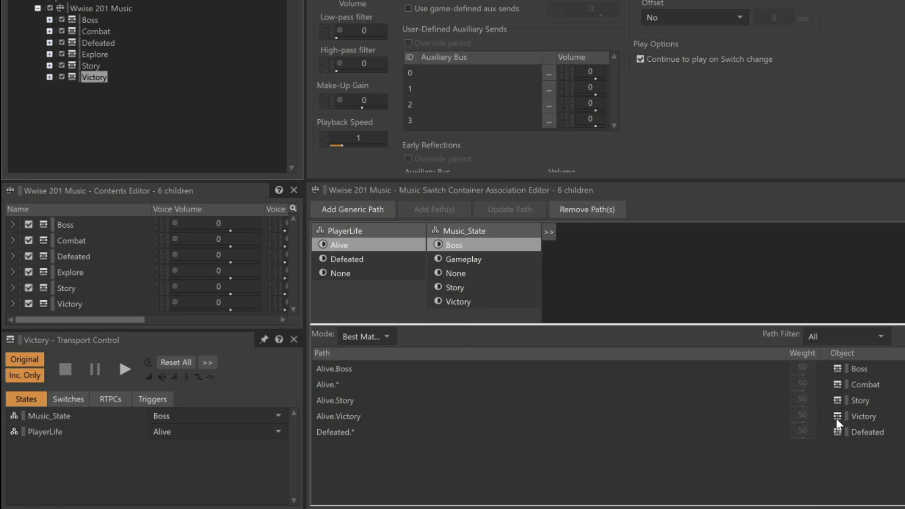
{"action": "mouse_move", "coordinate": [363, 219]}
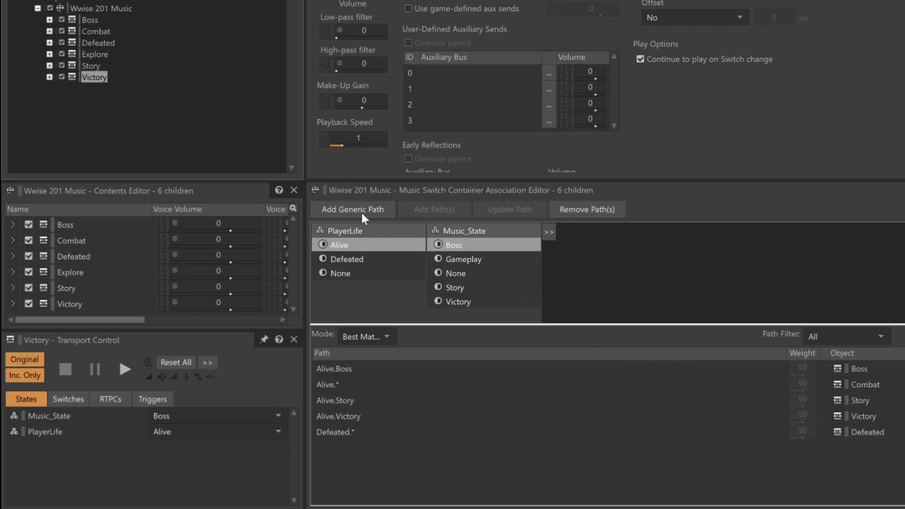
Play Wwise 201 Music, stepping Music_State from Boss to Story and Victory, then stop playback.
{"action": "left_click", "coordinate": [99, 8]}
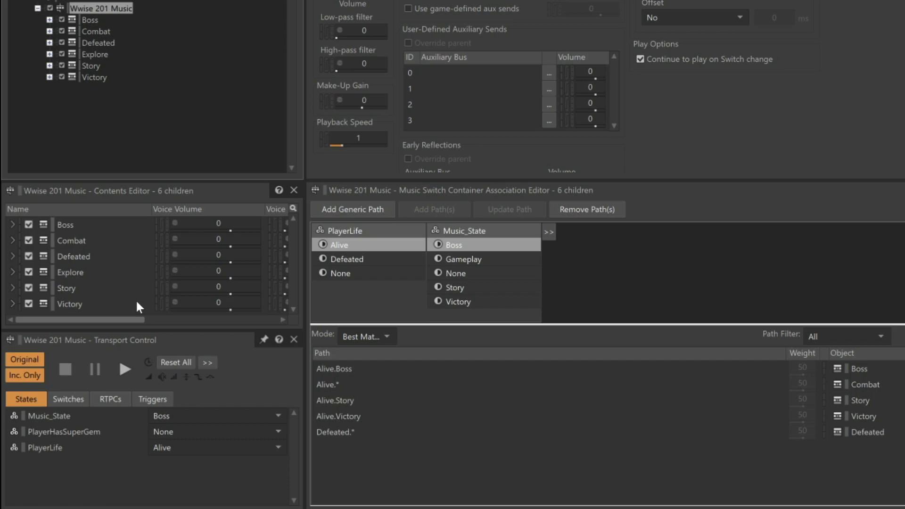
{"action": "mouse_move", "coordinate": [104, 465]}
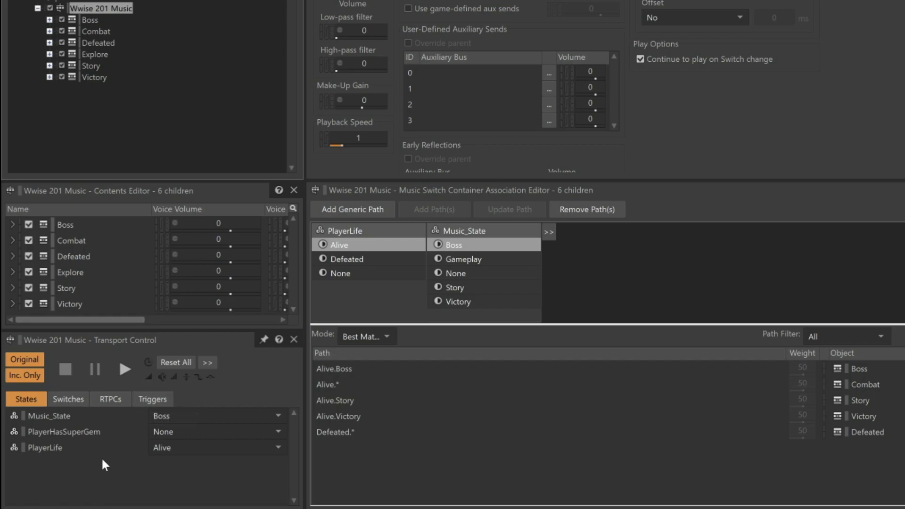
{"action": "mouse_move", "coordinate": [188, 468]}
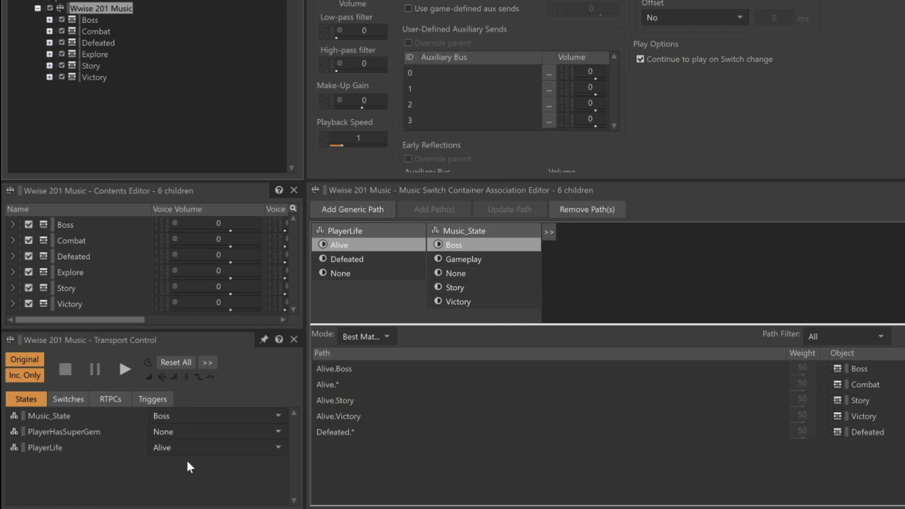
{"action": "mouse_move", "coordinate": [189, 422]}
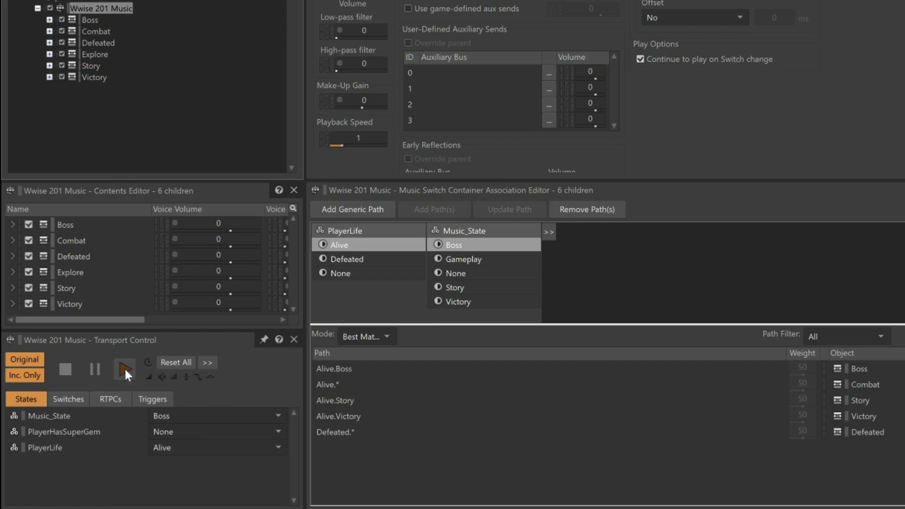
{"action": "left_click", "coordinate": [124, 369]}
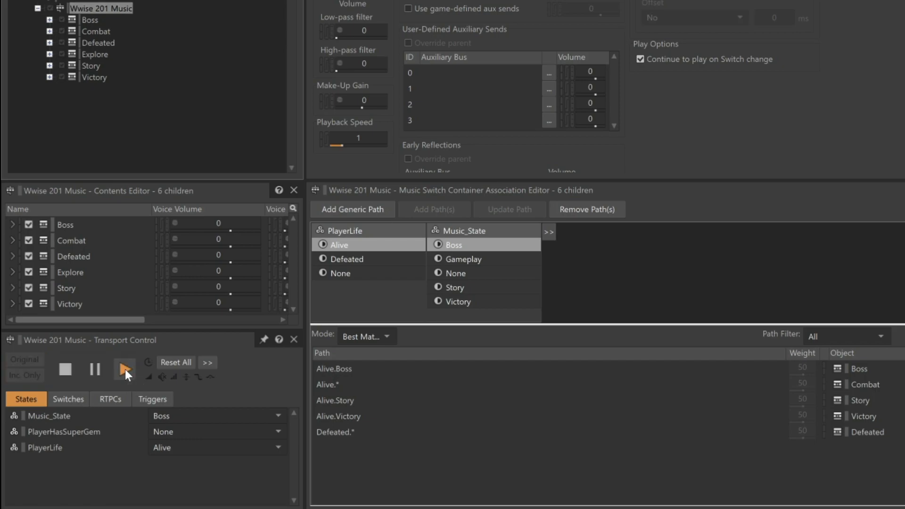
{"action": "mouse_move", "coordinate": [125, 371]}
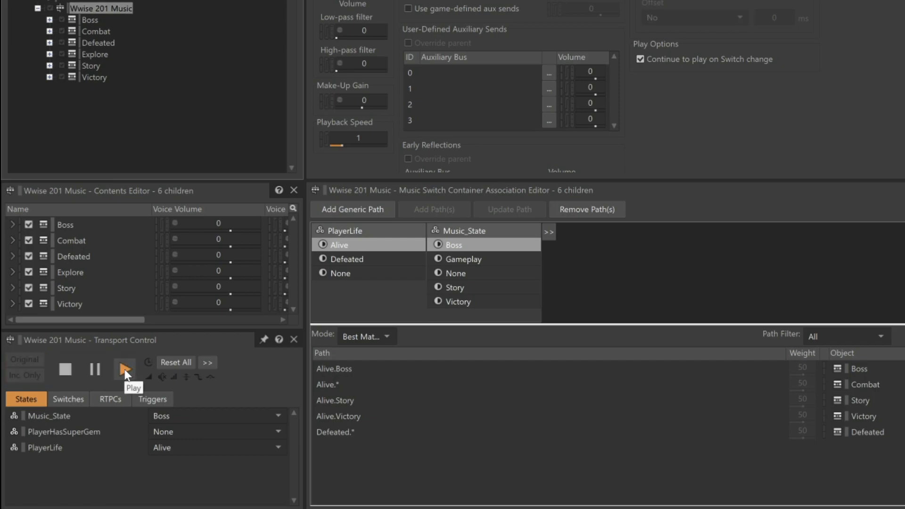
{"action": "left_click", "coordinate": [124, 369]}
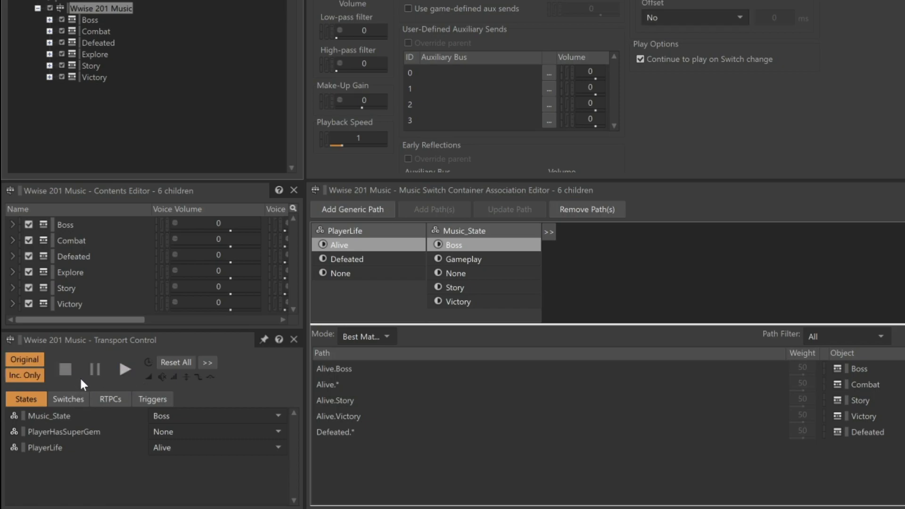
{"action": "left_click", "coordinate": [216, 416]}
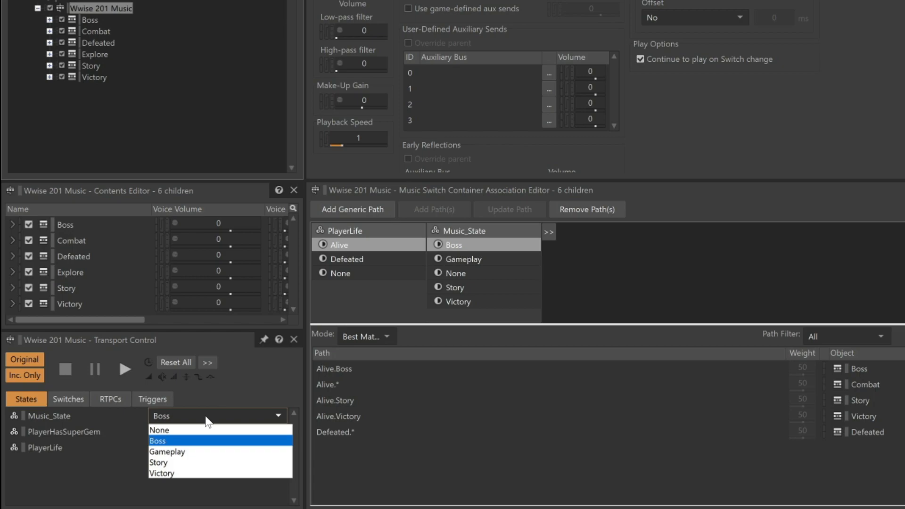
{"action": "left_click", "coordinate": [160, 462]}
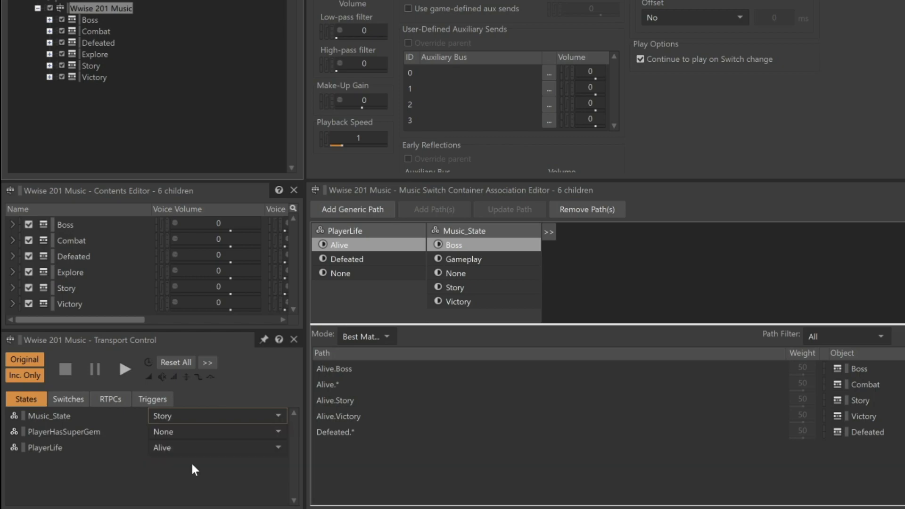
{"action": "left_click", "coordinate": [124, 370]}
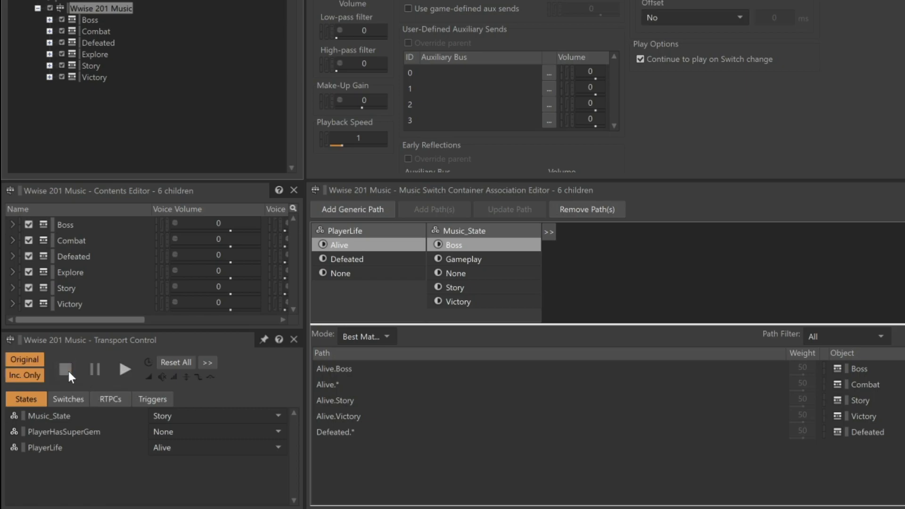
{"action": "left_click", "coordinate": [217, 416]}
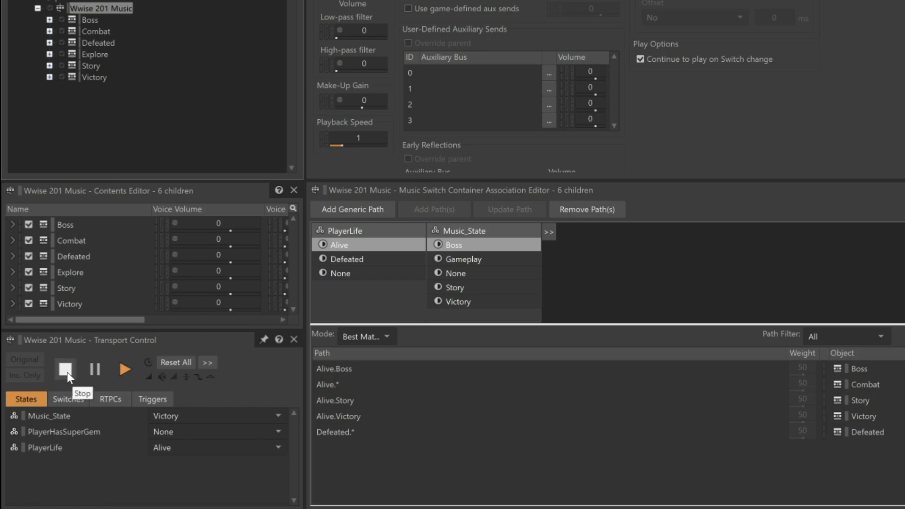
{"action": "left_click", "coordinate": [64, 368]}
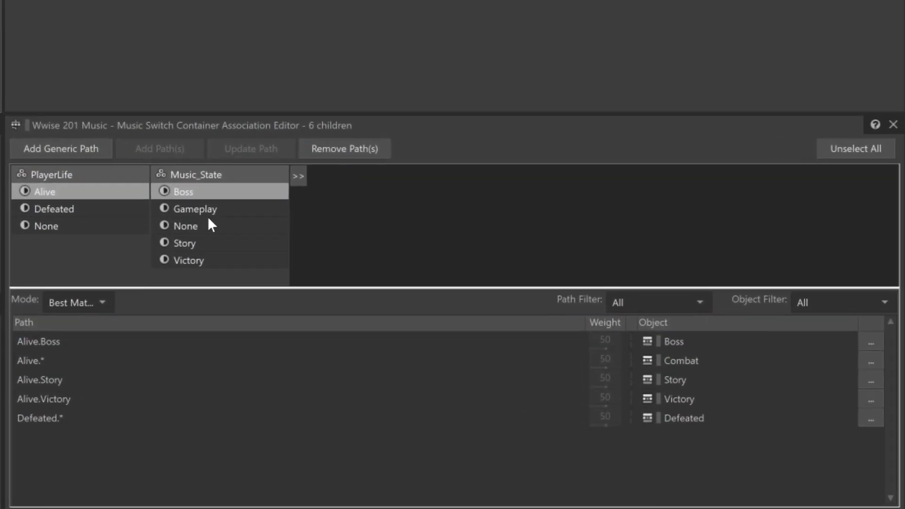
{"action": "mouse_move", "coordinate": [215, 218]}
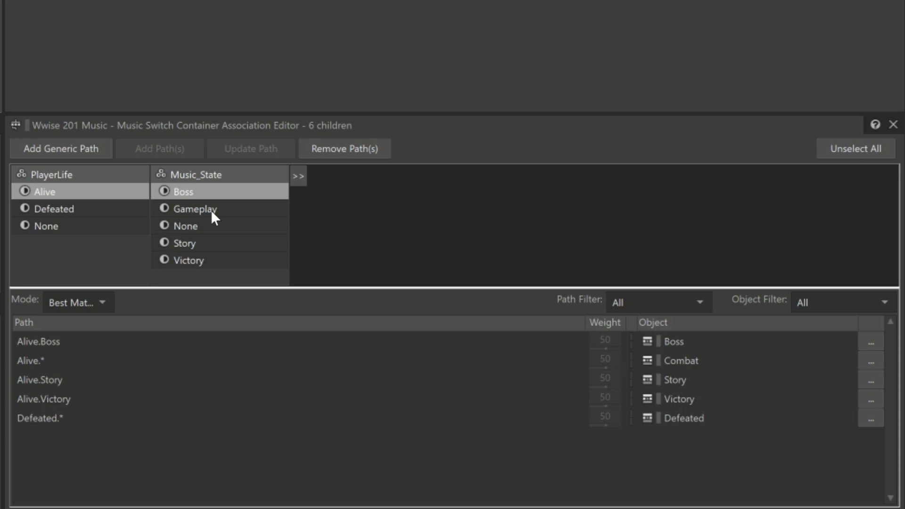
Select Gameplay under Music_State, keeping Alive under PlayerLife.
{"action": "left_click", "coordinate": [194, 209]}
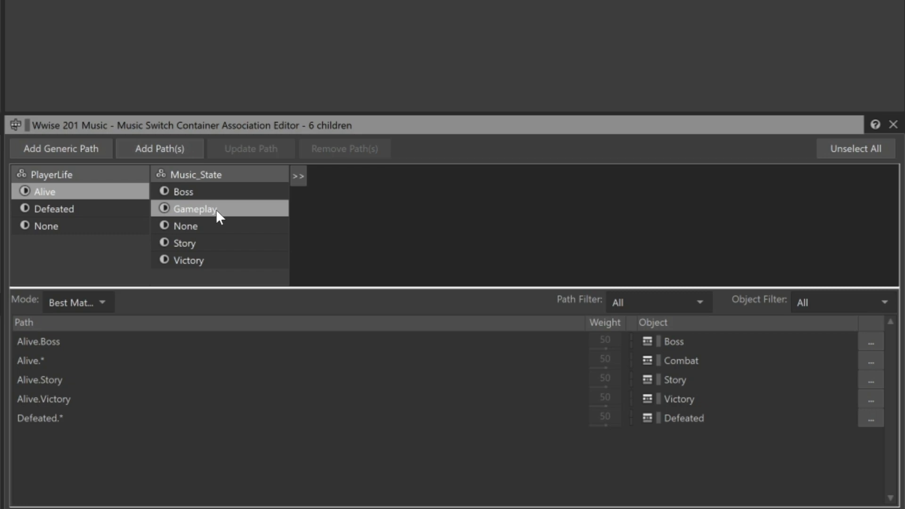
Add the Gameplay_Switch group (Combat, Explore) as a third path argument.
{"action": "left_click", "coordinate": [299, 176]}
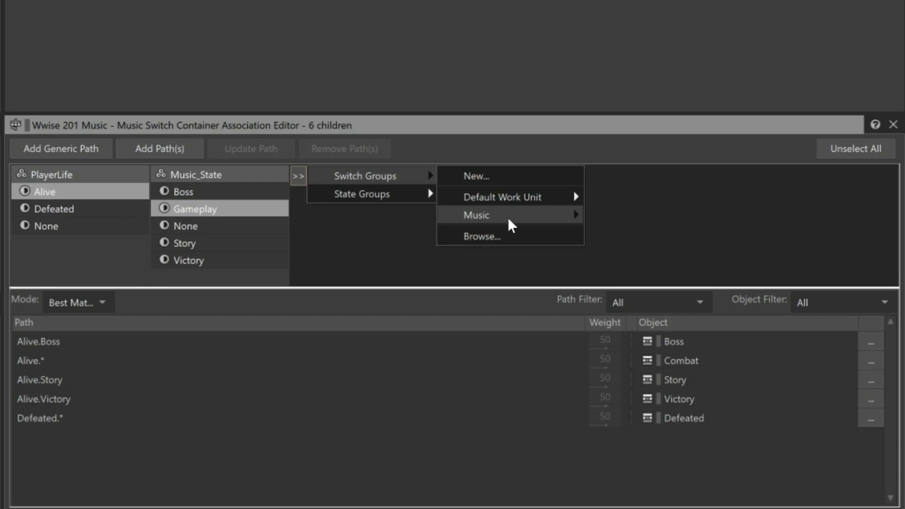
{"action": "mouse_move", "coordinate": [606, 216]}
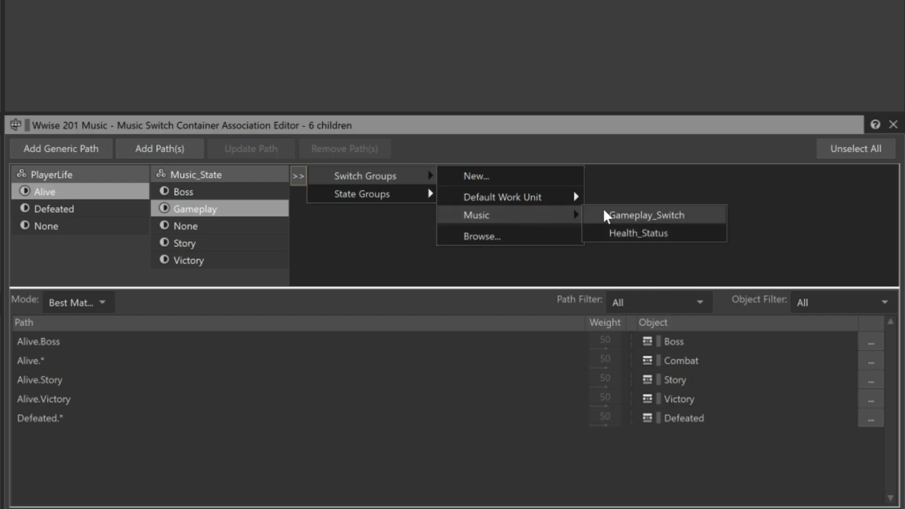
{"action": "left_click", "coordinate": [647, 215]}
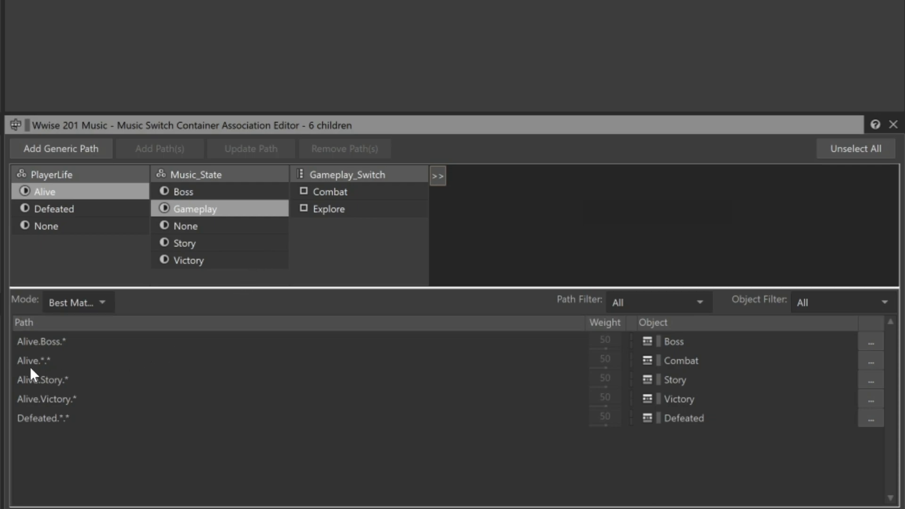
{"action": "mouse_move", "coordinate": [56, 375]}
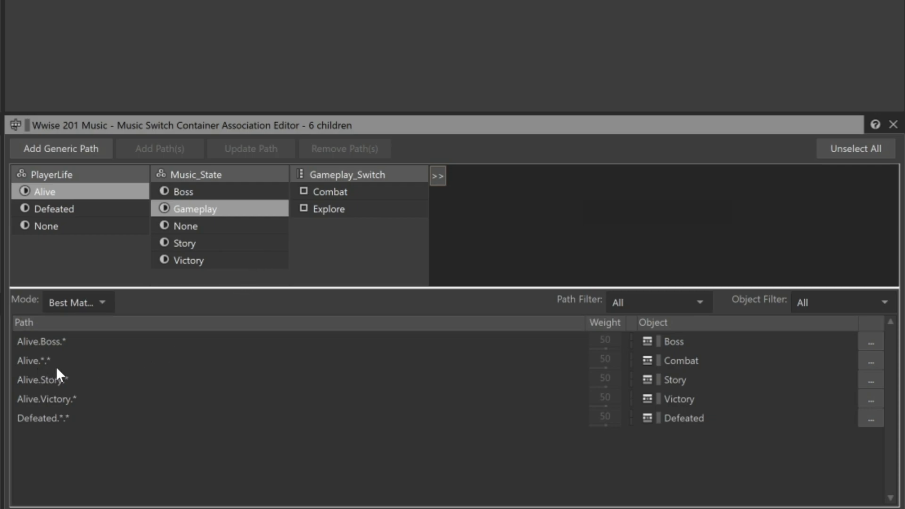
{"action": "mouse_move", "coordinate": [35, 368]}
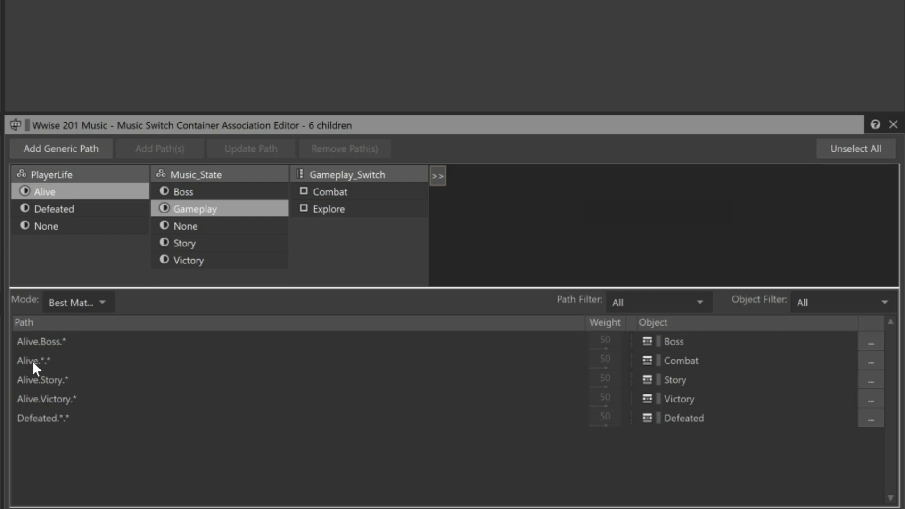
Remove the Alive.*.* path that played Combat, leaving four paths.
{"action": "left_click", "coordinate": [37, 360]}
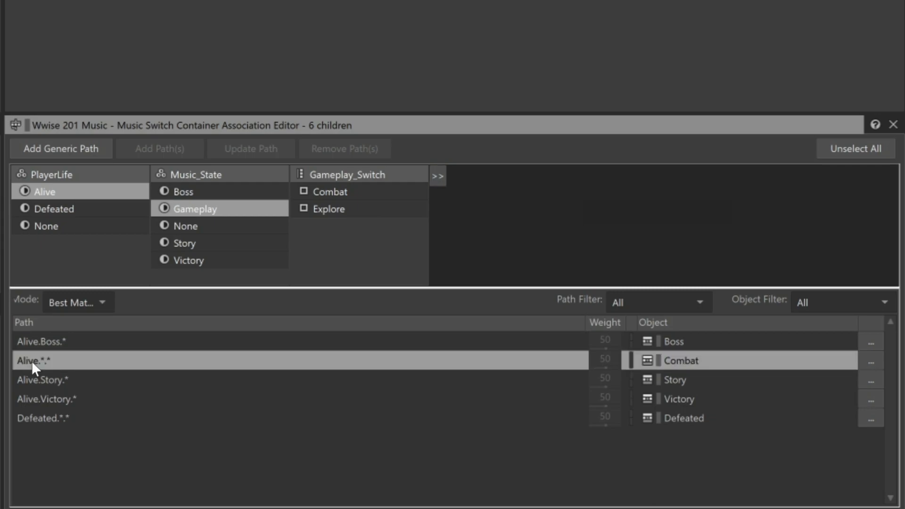
{"action": "right_click", "coordinate": [34, 361]}
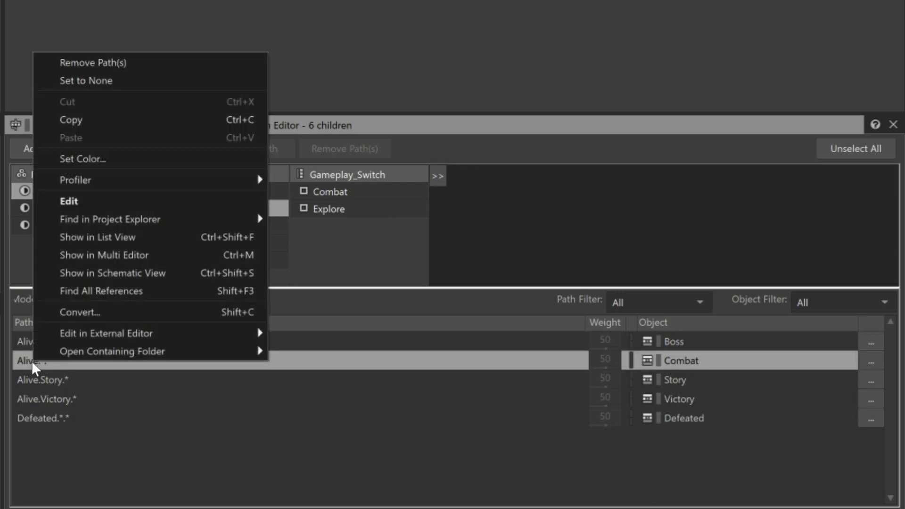
{"action": "mouse_move", "coordinate": [122, 82]}
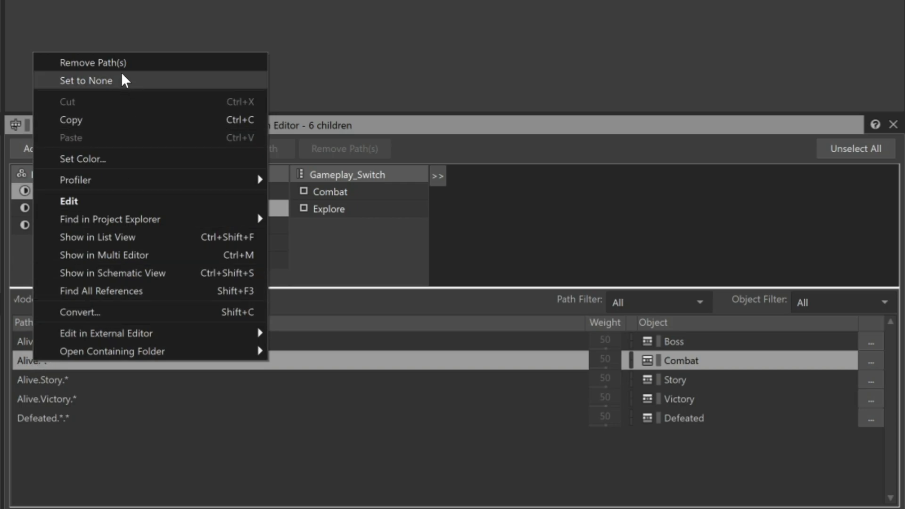
{"action": "left_click", "coordinate": [85, 80]}
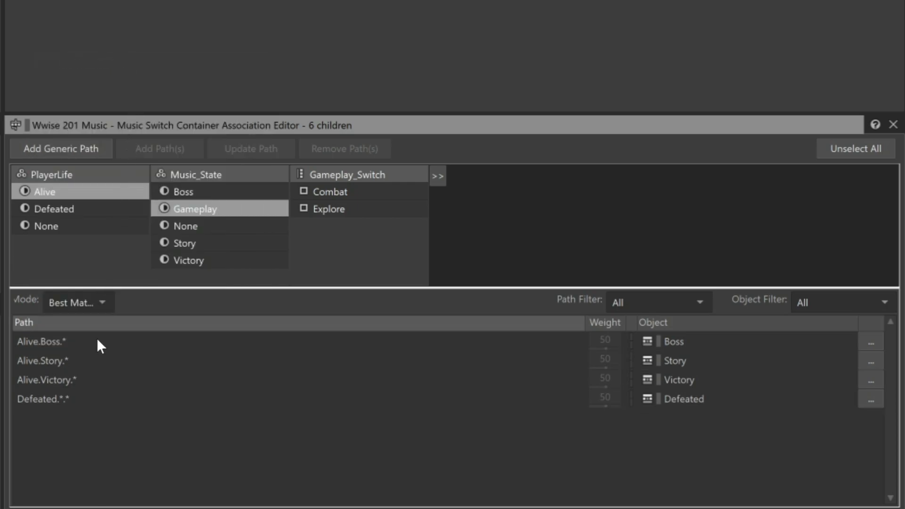
{"action": "mouse_move", "coordinate": [101, 377]}
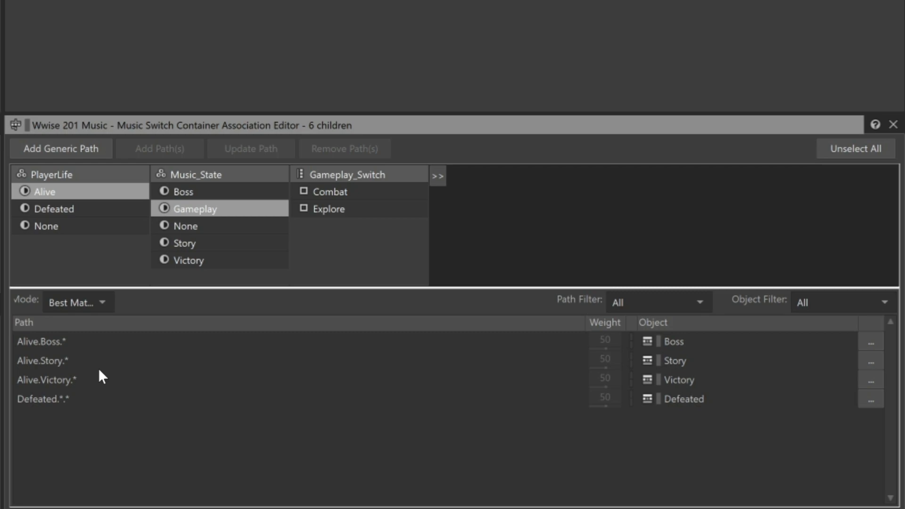
{"action": "mouse_move", "coordinate": [75, 233]}
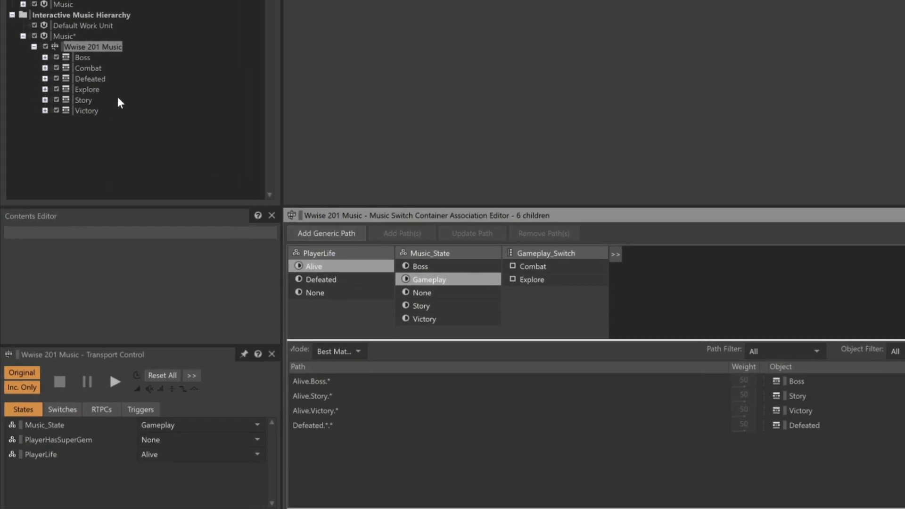
Add Alive.Gameplay.Combat and Alive.Gameplay.Explore paths for the Combat and Explore segments.
{"action": "left_click", "coordinate": [89, 68]}
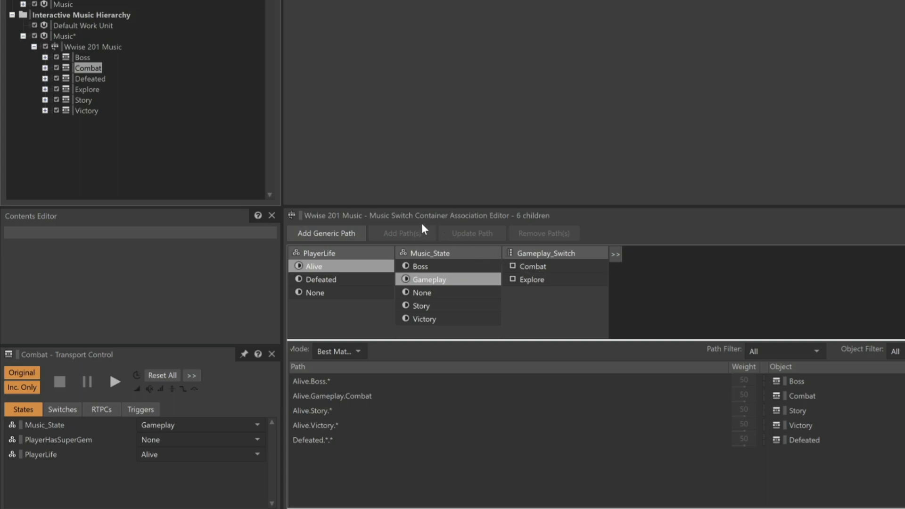
{"action": "left_click", "coordinate": [87, 89]}
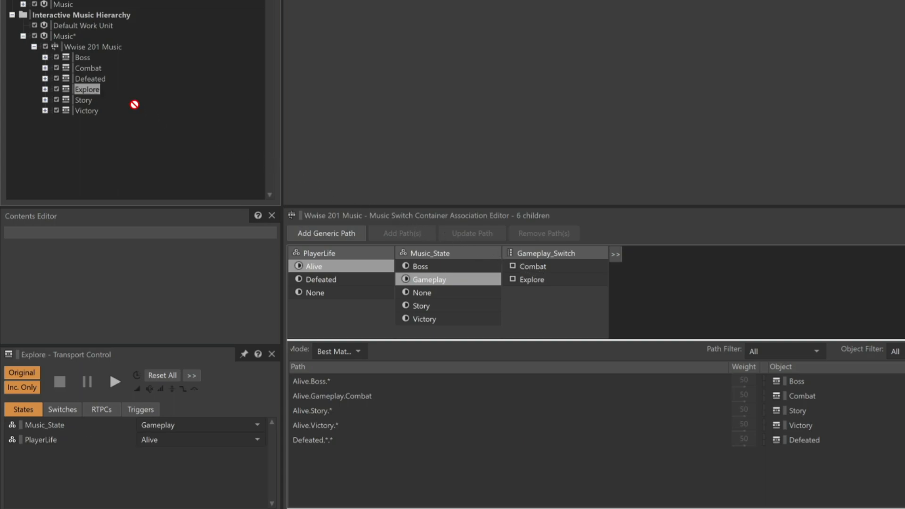
{"action": "left_click", "coordinate": [532, 280]}
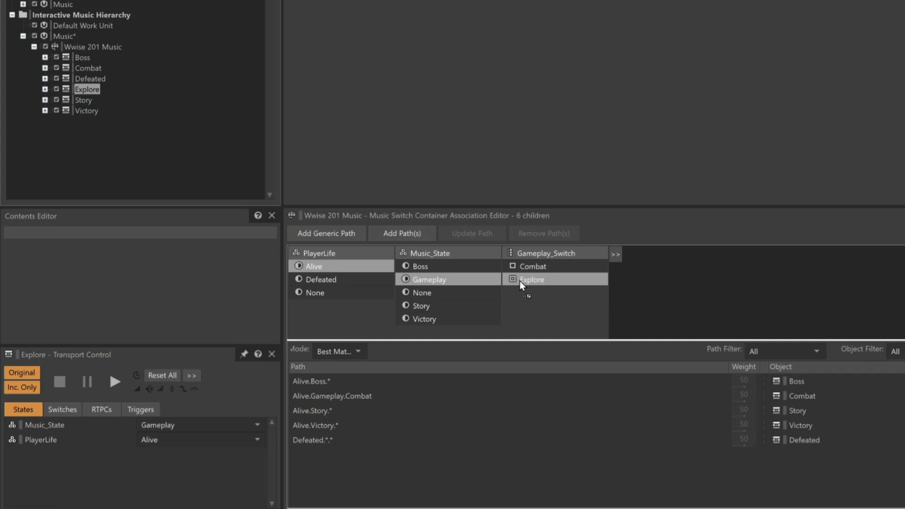
{"action": "left_click", "coordinate": [401, 233]}
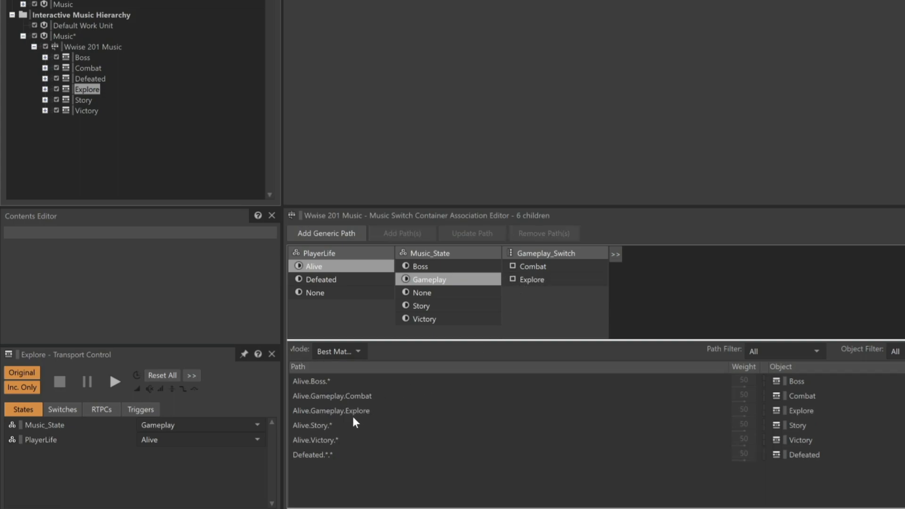
{"action": "mouse_move", "coordinate": [756, 412]}
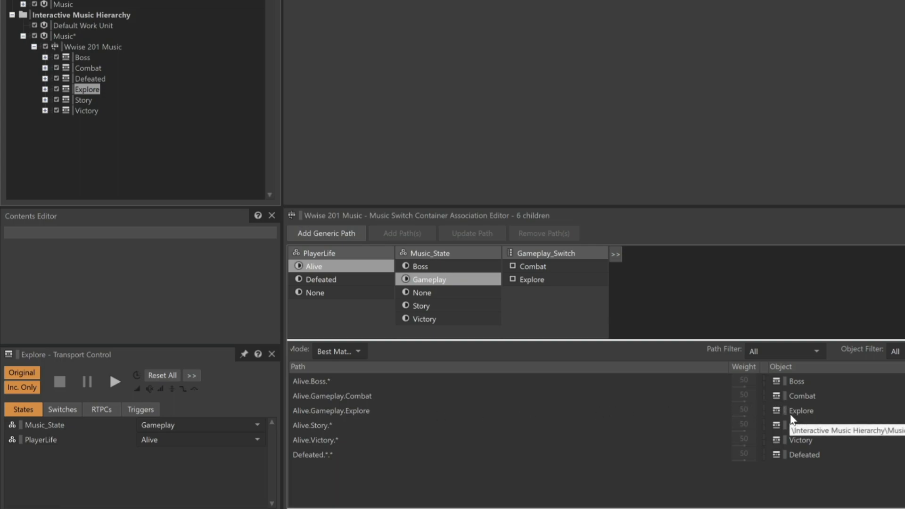
{"action": "mouse_move", "coordinate": [384, 244]}
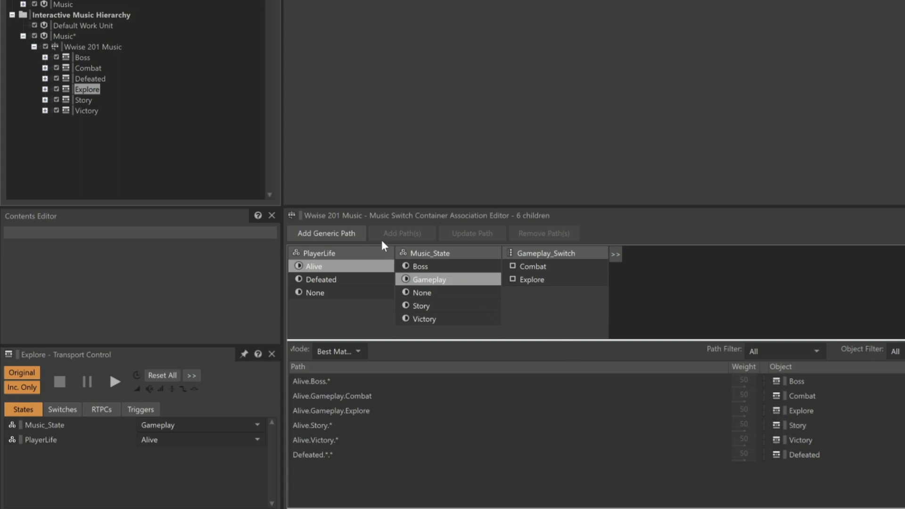
Show the Transport Control switch values and set Gameplay_Switch to Combat.
{"action": "left_click", "coordinate": [93, 46]}
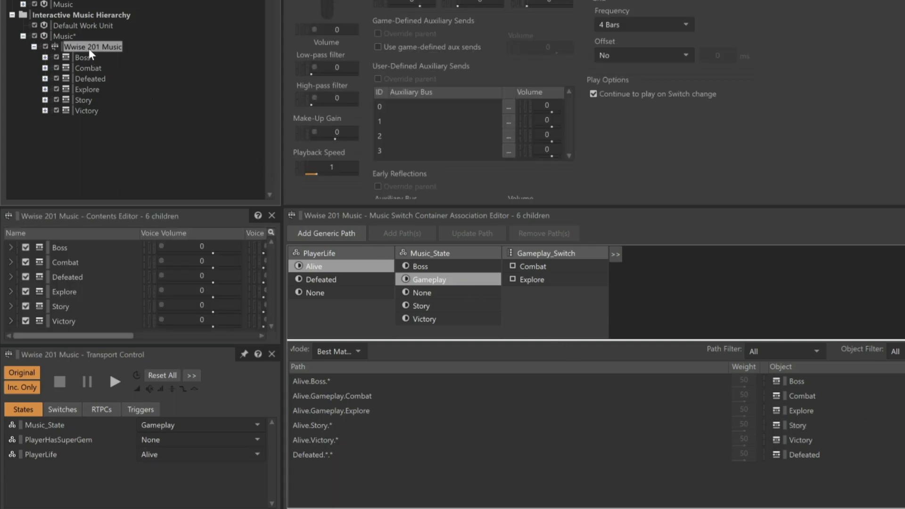
{"action": "mouse_move", "coordinate": [140, 326]}
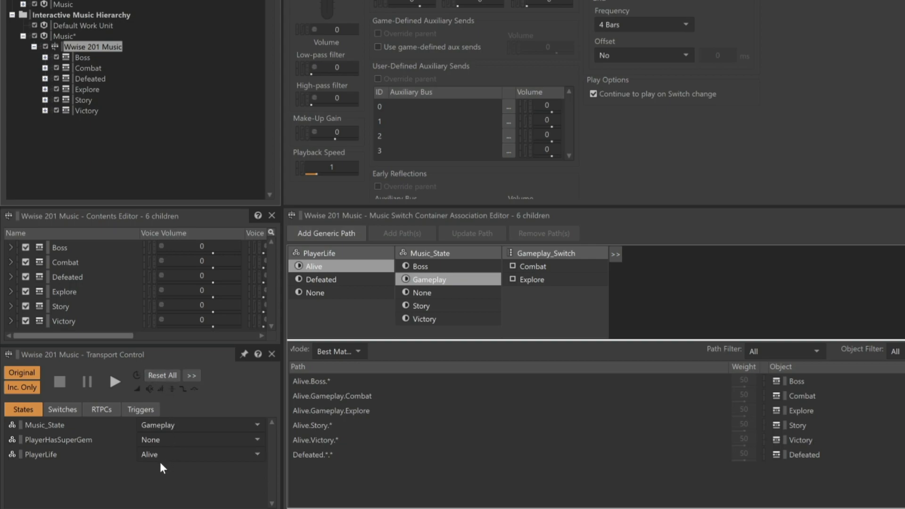
{"action": "mouse_move", "coordinate": [92, 431]}
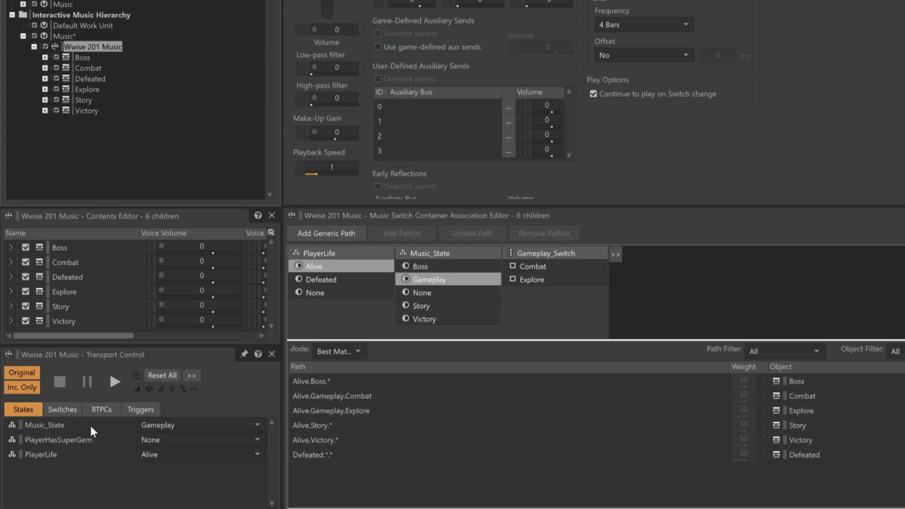
{"action": "left_click", "coordinate": [62, 409]}
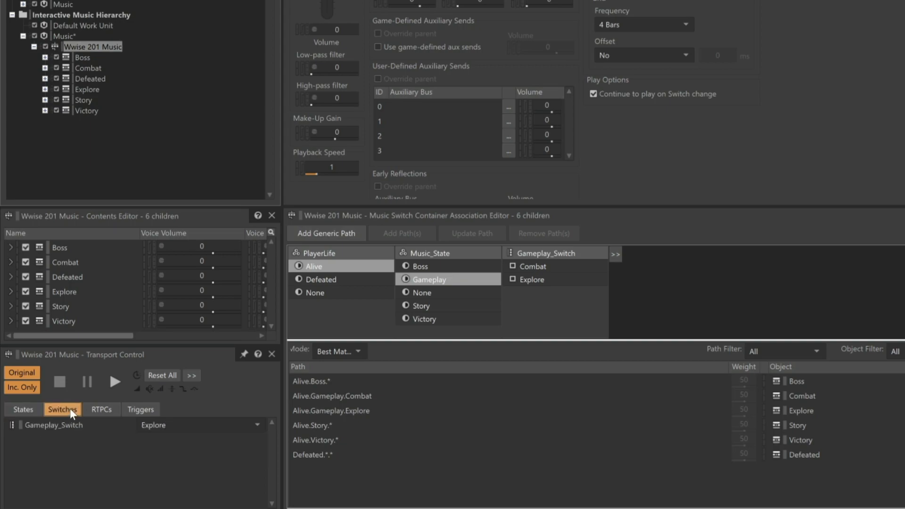
{"action": "mouse_move", "coordinate": [149, 461]}
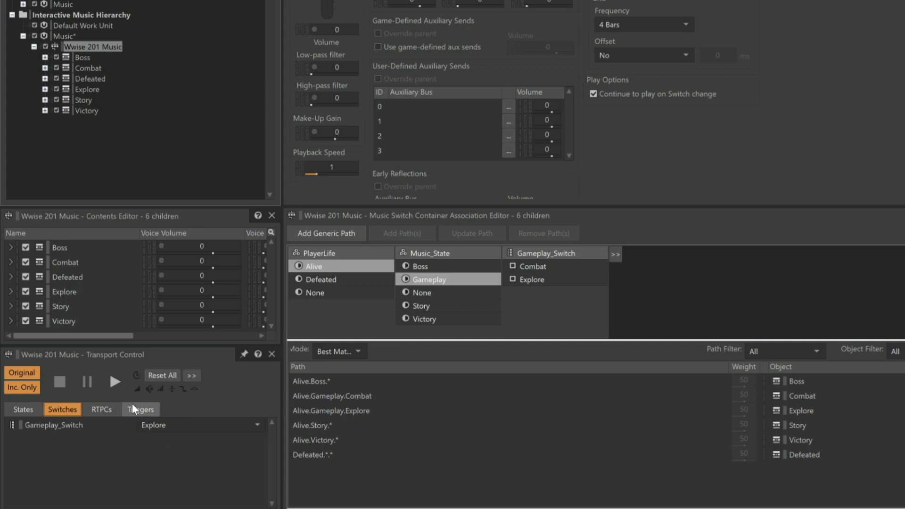
{"action": "left_click", "coordinate": [114, 382]}
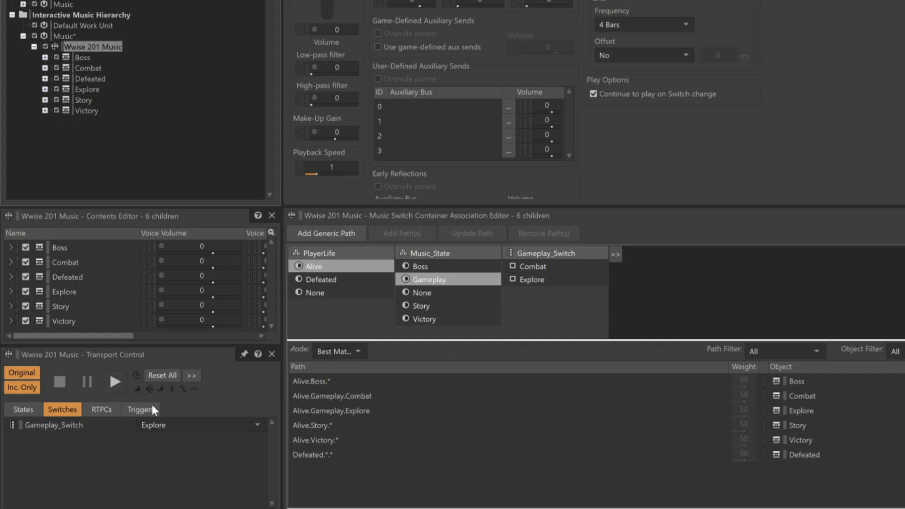
{"action": "left_click", "coordinate": [200, 425]}
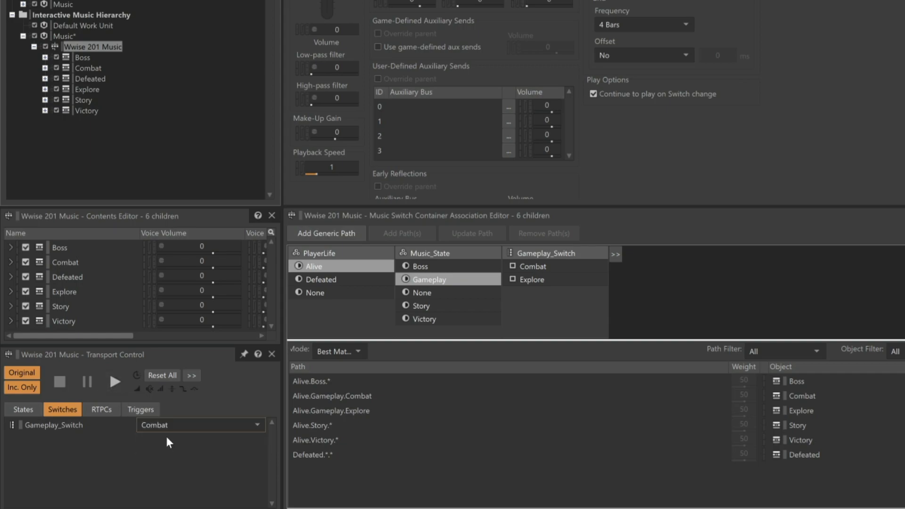
{"action": "left_click", "coordinate": [115, 382]}
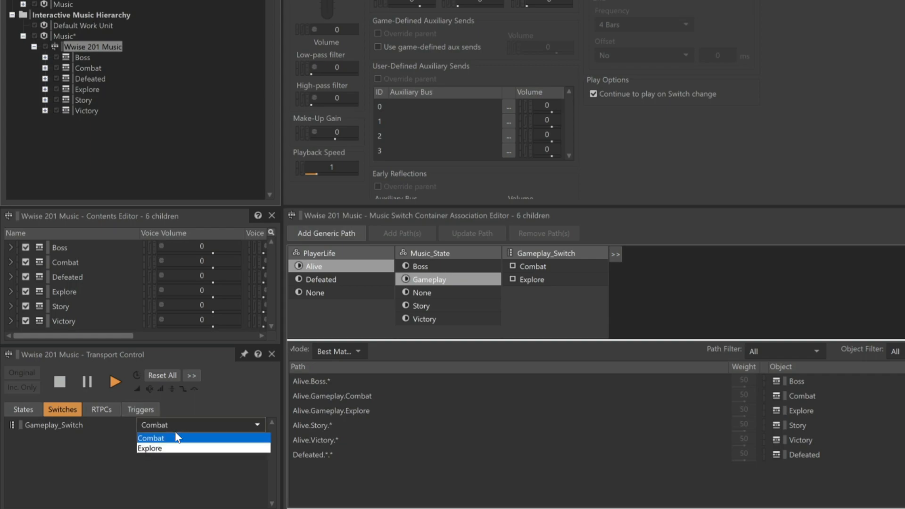
{"action": "mouse_move", "coordinate": [175, 450]}
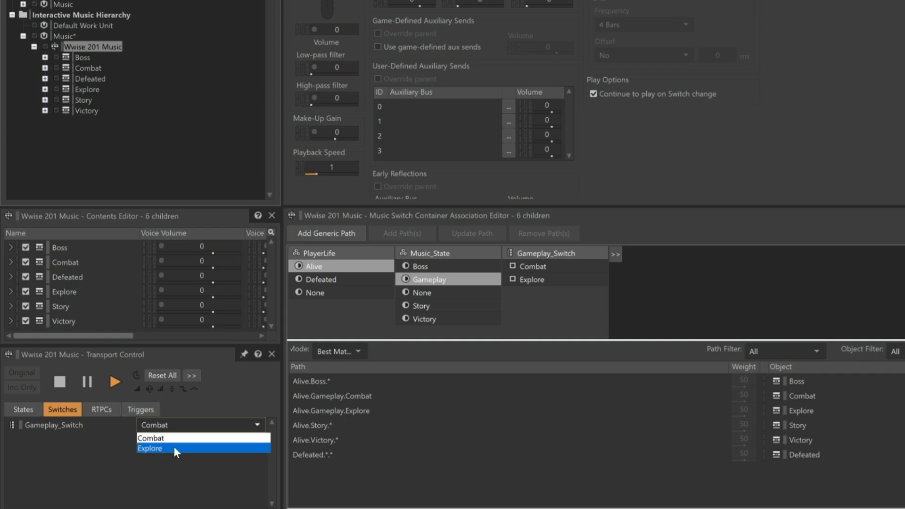
Change Gameplay_Switch to Explore during playback.
{"action": "left_click", "coordinate": [150, 448]}
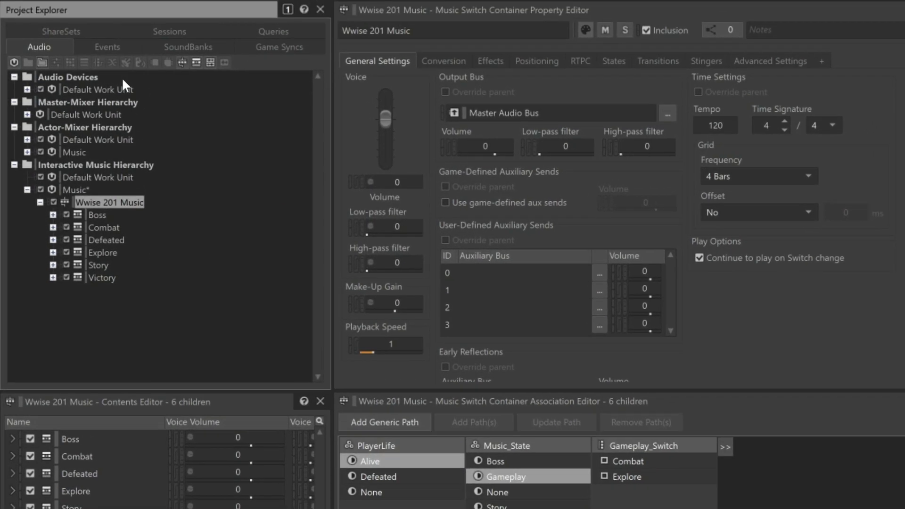
Open the Music event from the Events tab's Music work unit.
{"action": "left_click", "coordinate": [107, 46]}
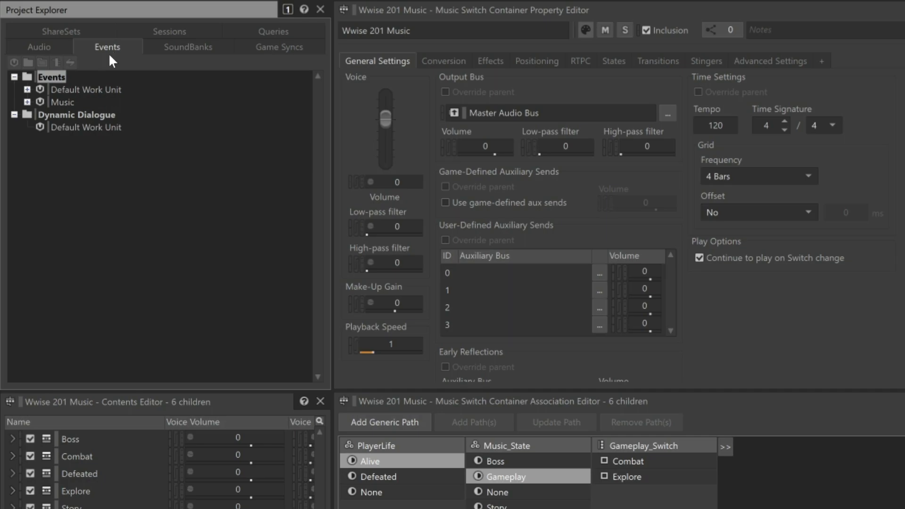
{"action": "left_click", "coordinate": [27, 102]}
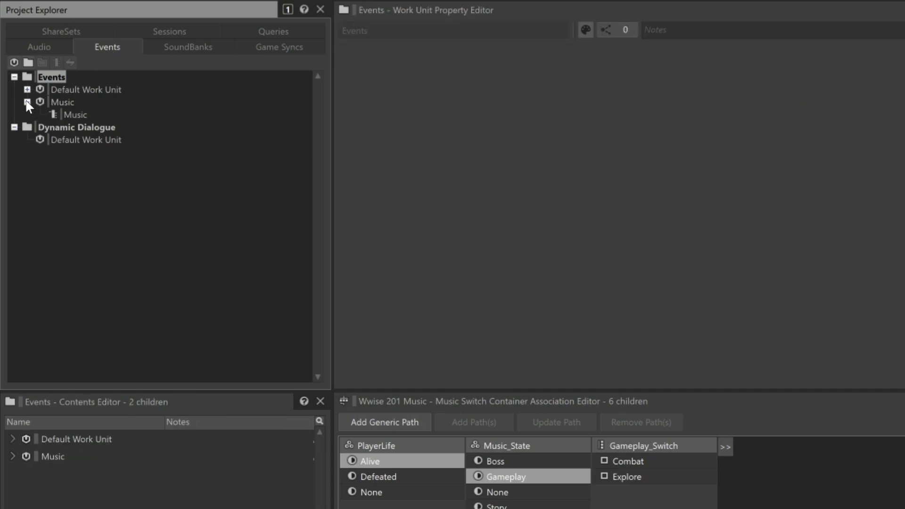
{"action": "left_click", "coordinate": [75, 114]}
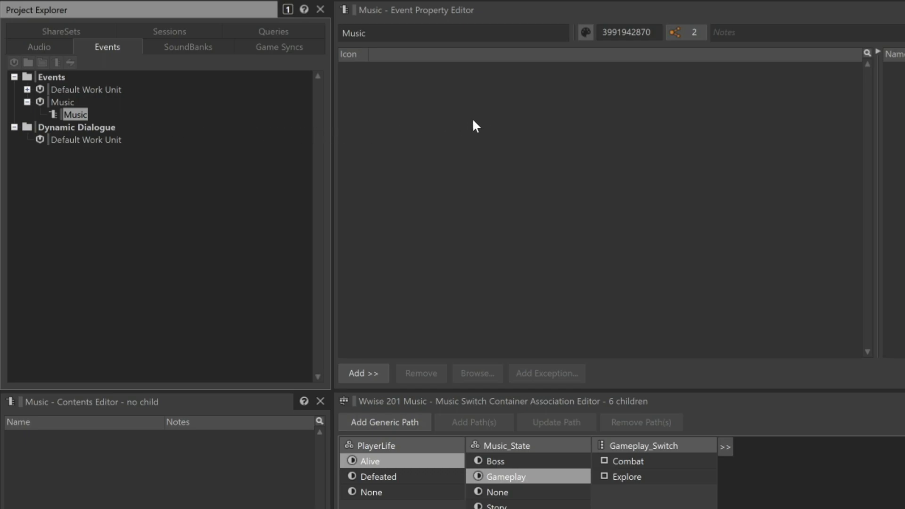
{"action": "mouse_move", "coordinate": [490, 123]}
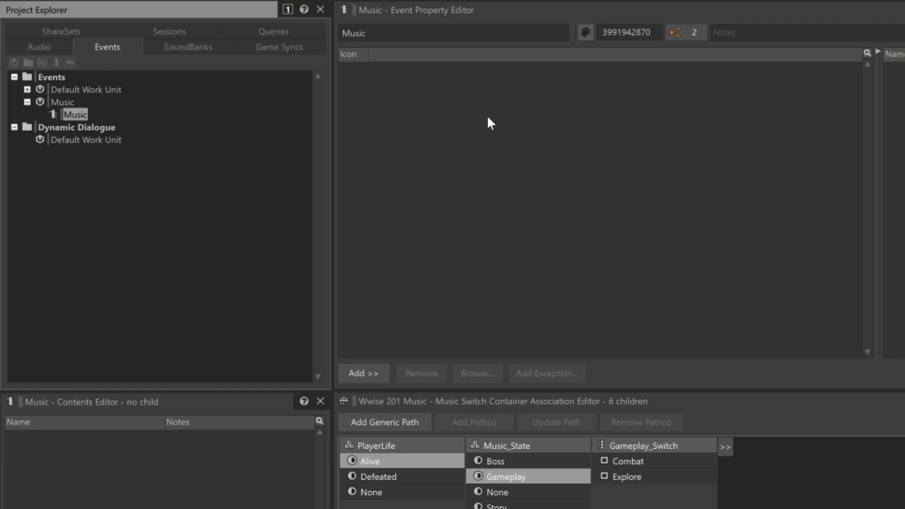
Add a new action targeting the Wwise 201 Music container from the Interactive Music Hierarchy.
{"action": "right_click", "coordinate": [490, 122]}
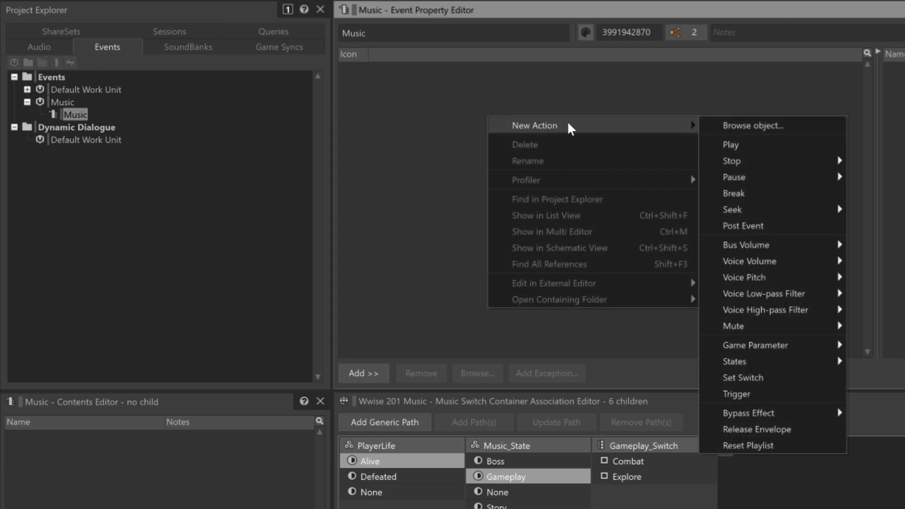
{"action": "mouse_move", "coordinate": [752, 131]}
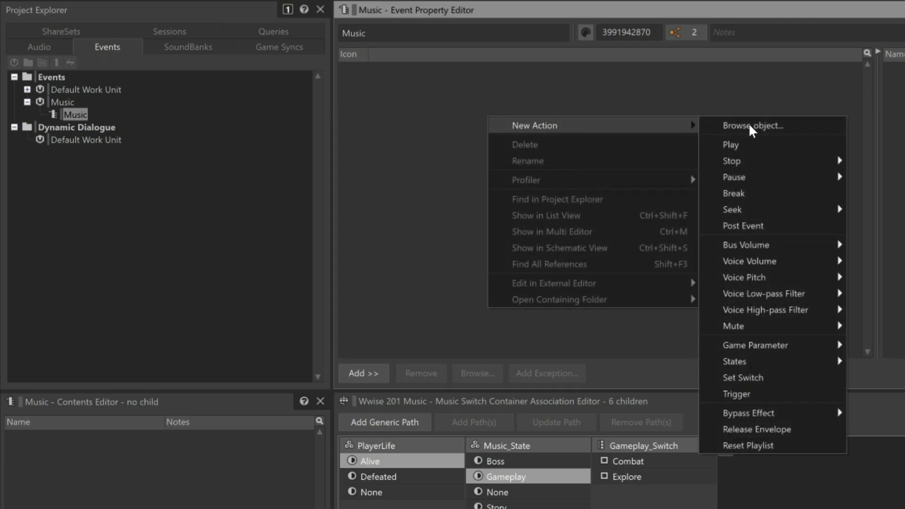
{"action": "left_click", "coordinate": [752, 125]}
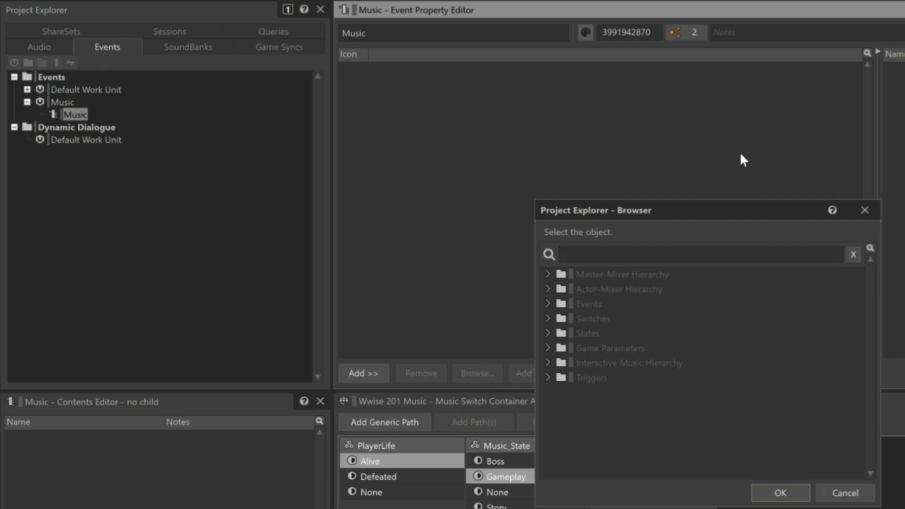
{"action": "mouse_move", "coordinate": [570, 394]}
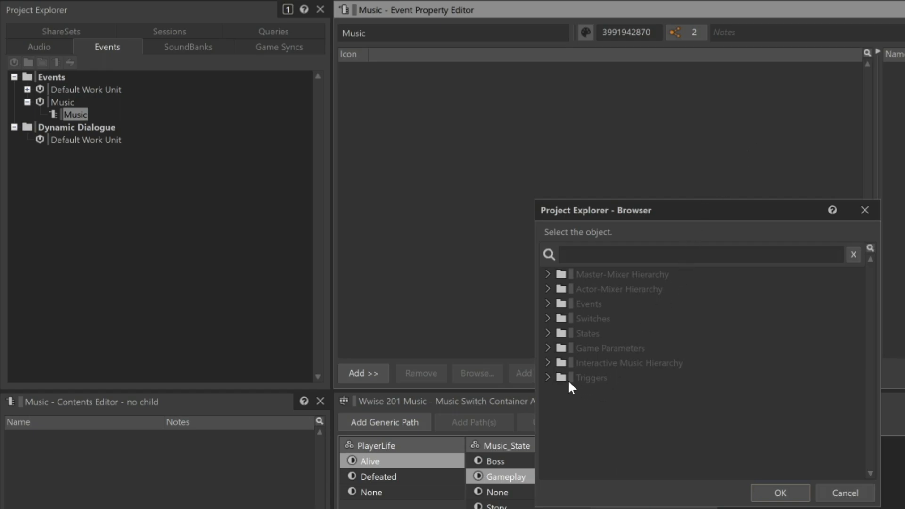
{"action": "left_click", "coordinate": [549, 363]}
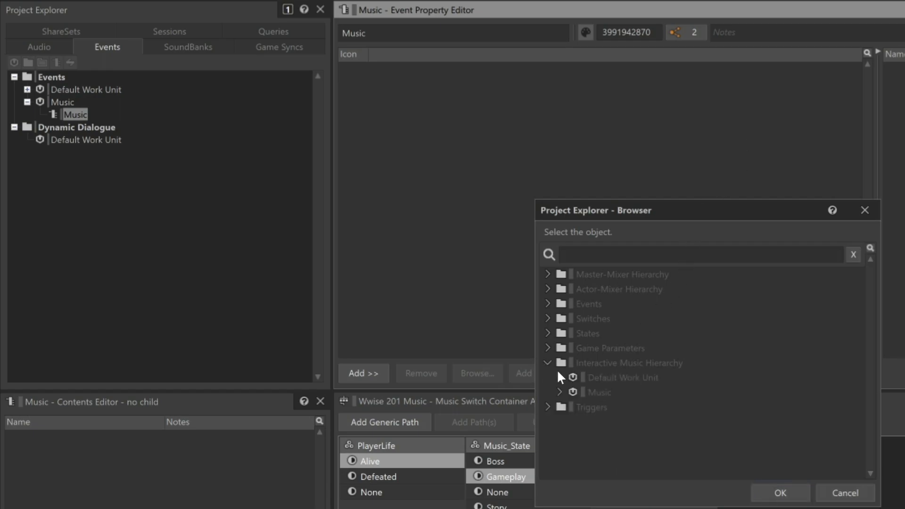
{"action": "left_click", "coordinate": [557, 392]}
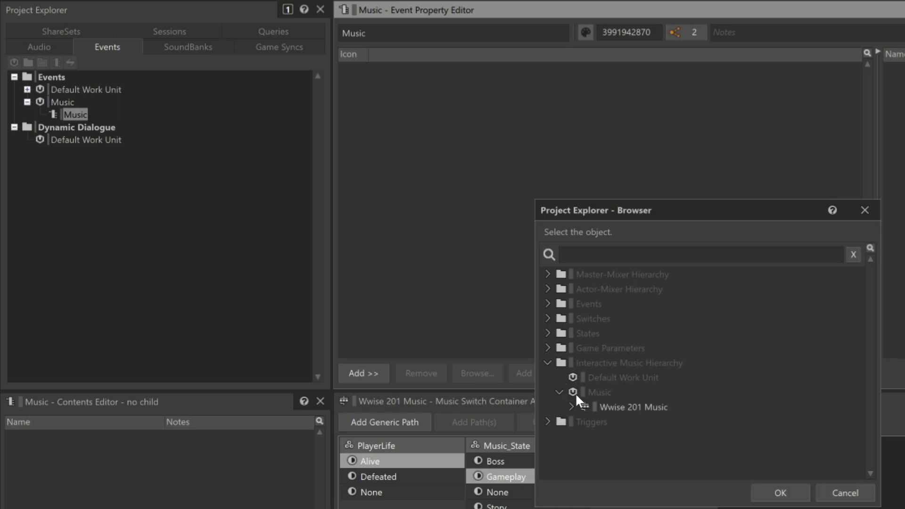
{"action": "left_click", "coordinate": [633, 407]}
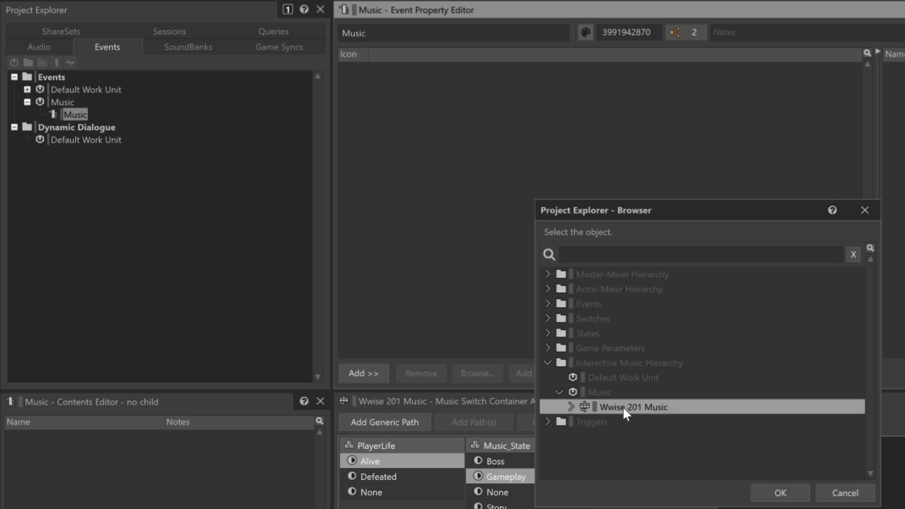
{"action": "mouse_move", "coordinate": [780, 493]}
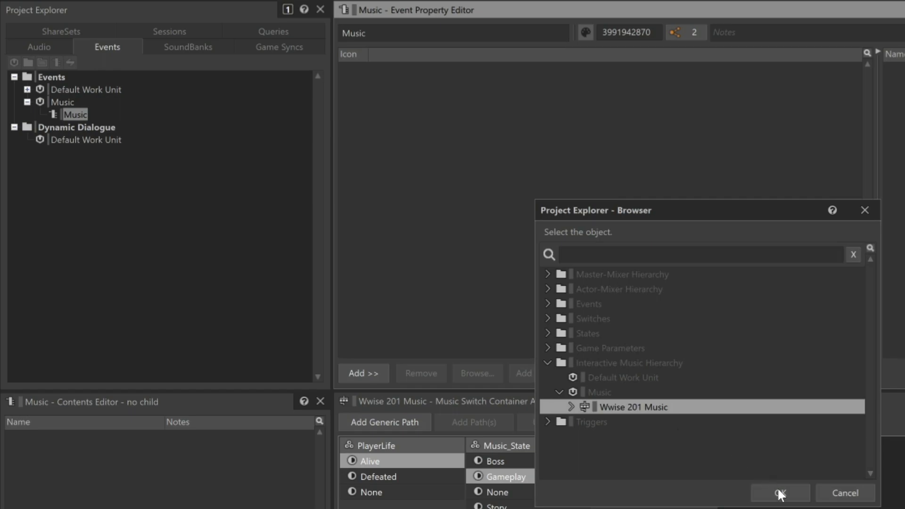
{"action": "left_click", "coordinate": [780, 493]}
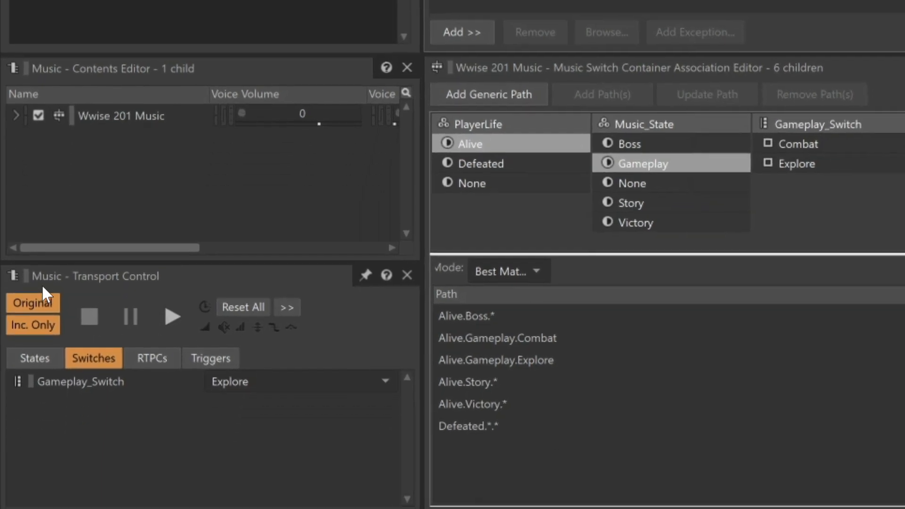
{"action": "left_click", "coordinate": [35, 358]}
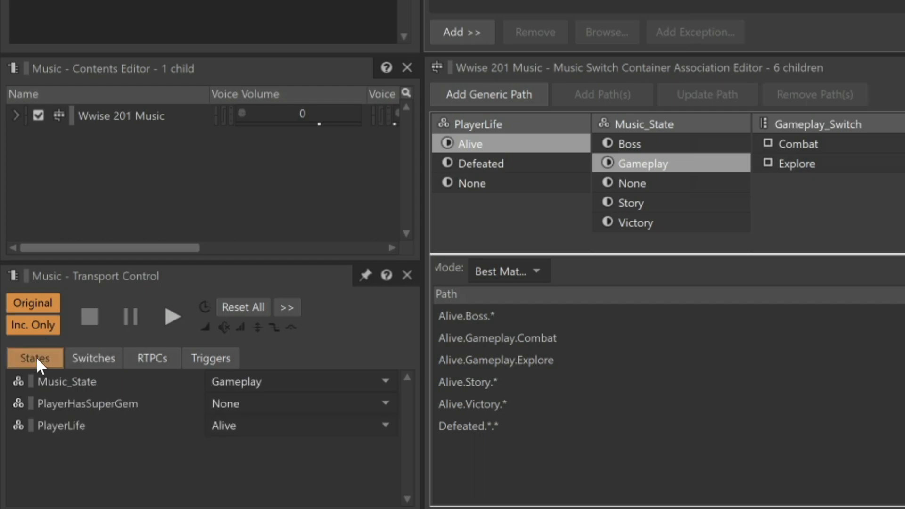
{"action": "mouse_move", "coordinate": [213, 432]}
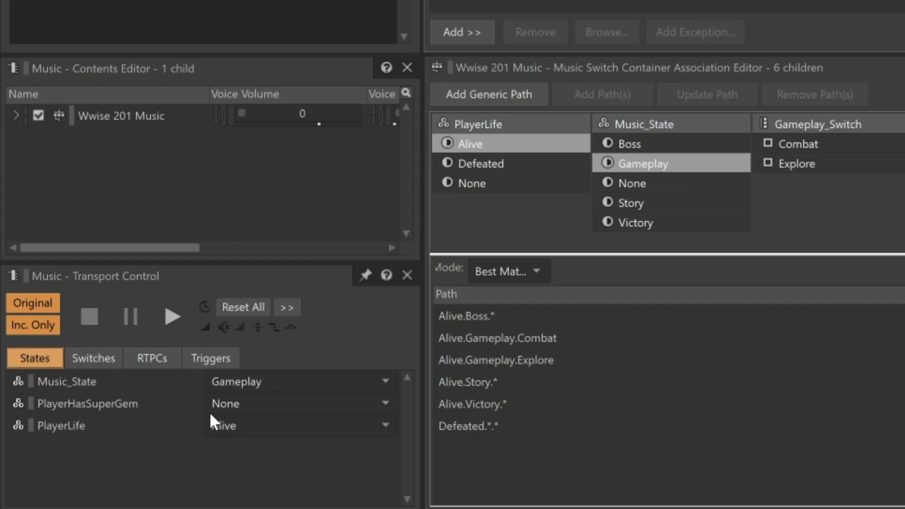
{"action": "mouse_move", "coordinate": [264, 404]}
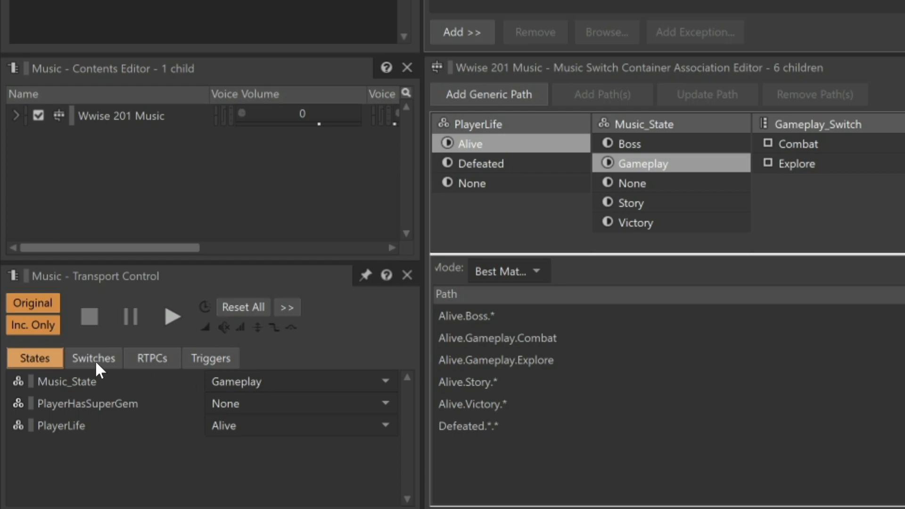
{"action": "left_click", "coordinate": [93, 358]}
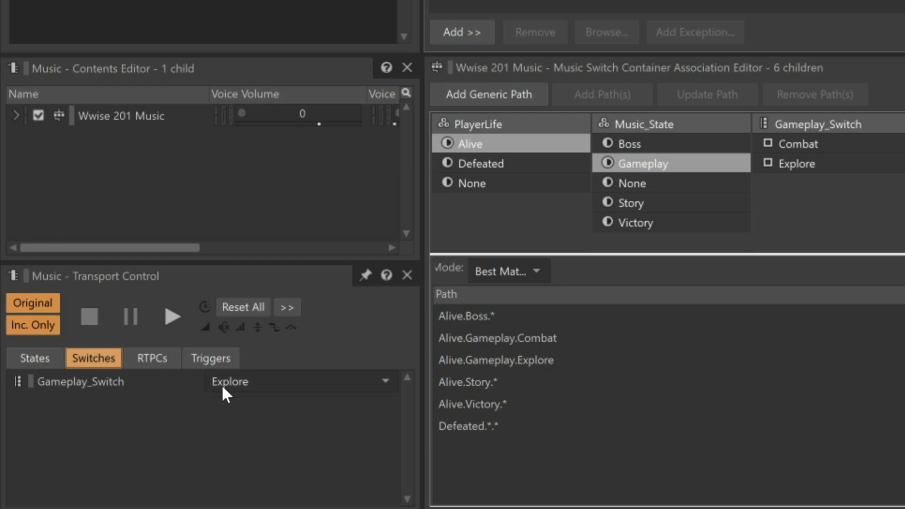